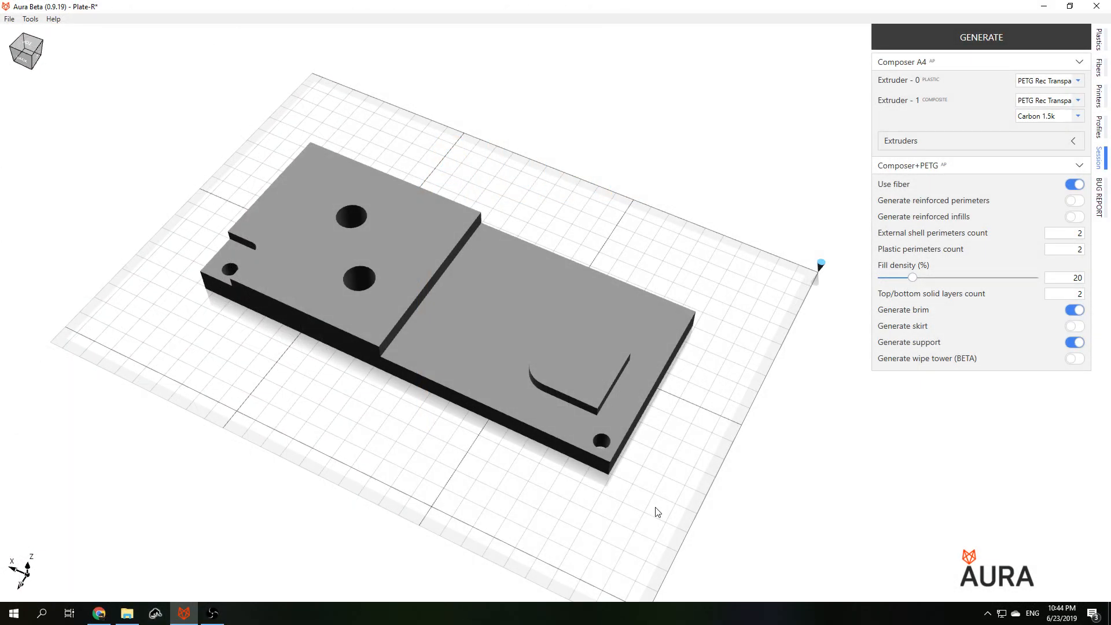
pyautogui.moveTo(105, 355)
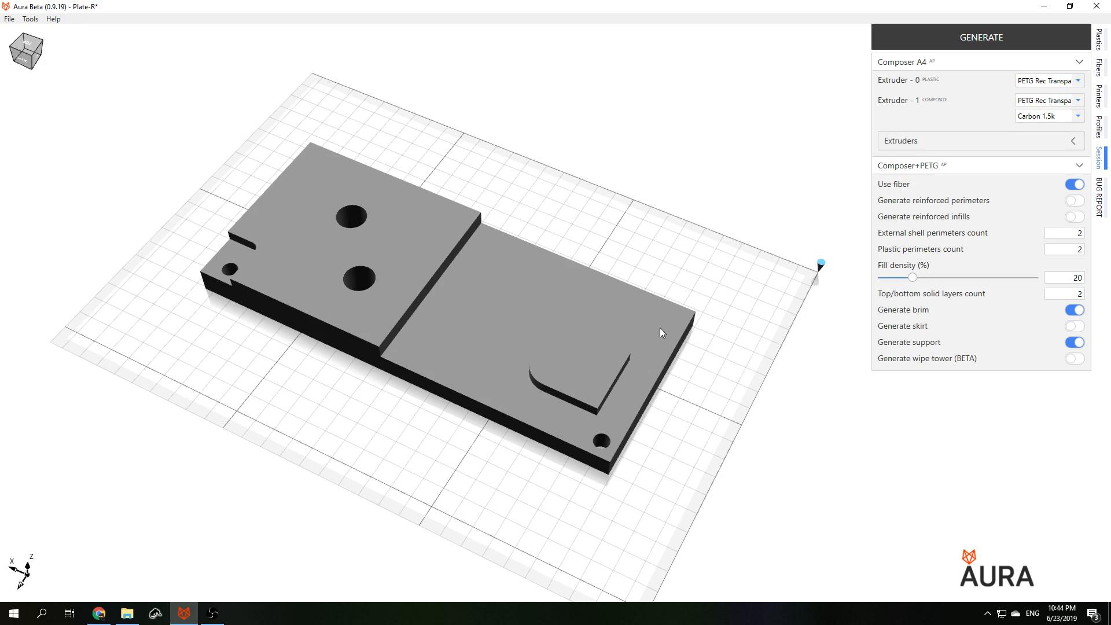
pyautogui.moveTo(773, 358)
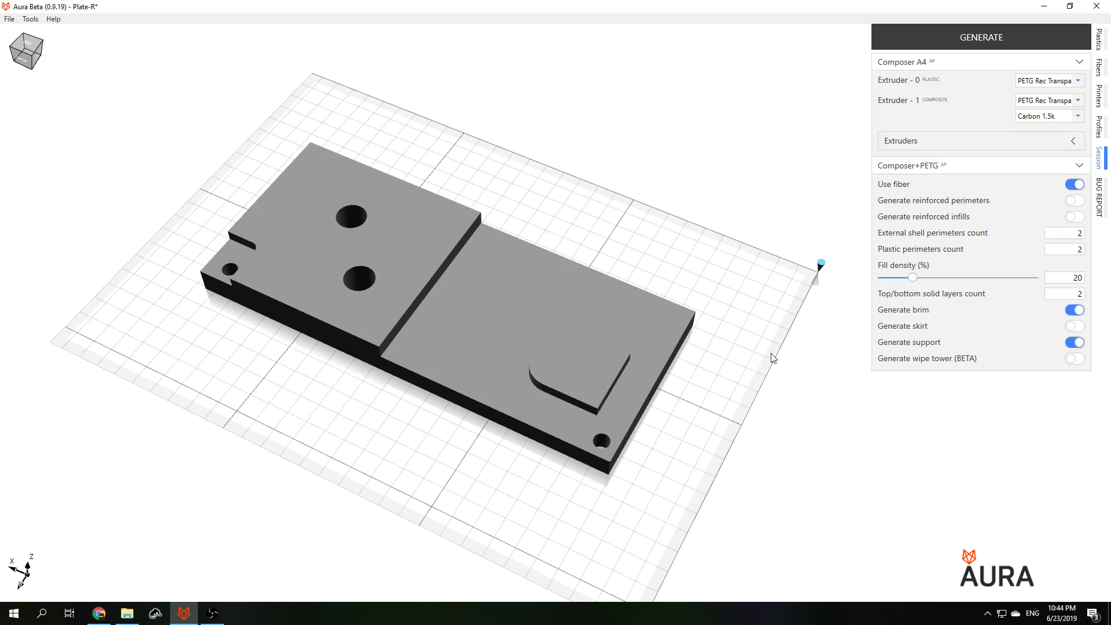
pyautogui.moveTo(1101, 203)
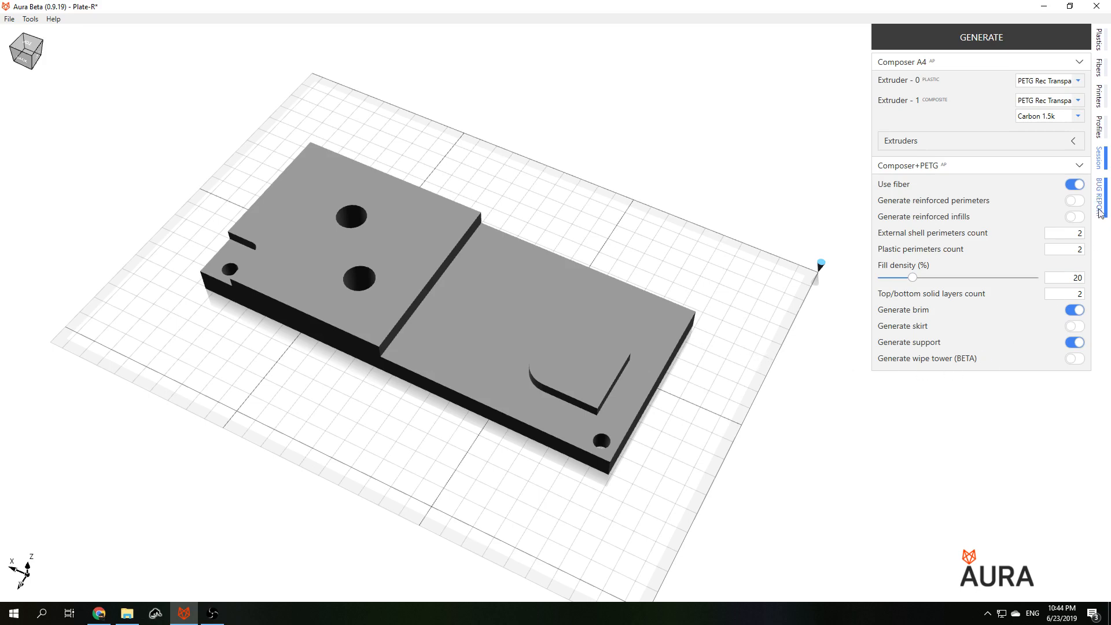
# Step: Enable fiber-reinforced perimeters and slice the plate
pyautogui.click(1074, 200)
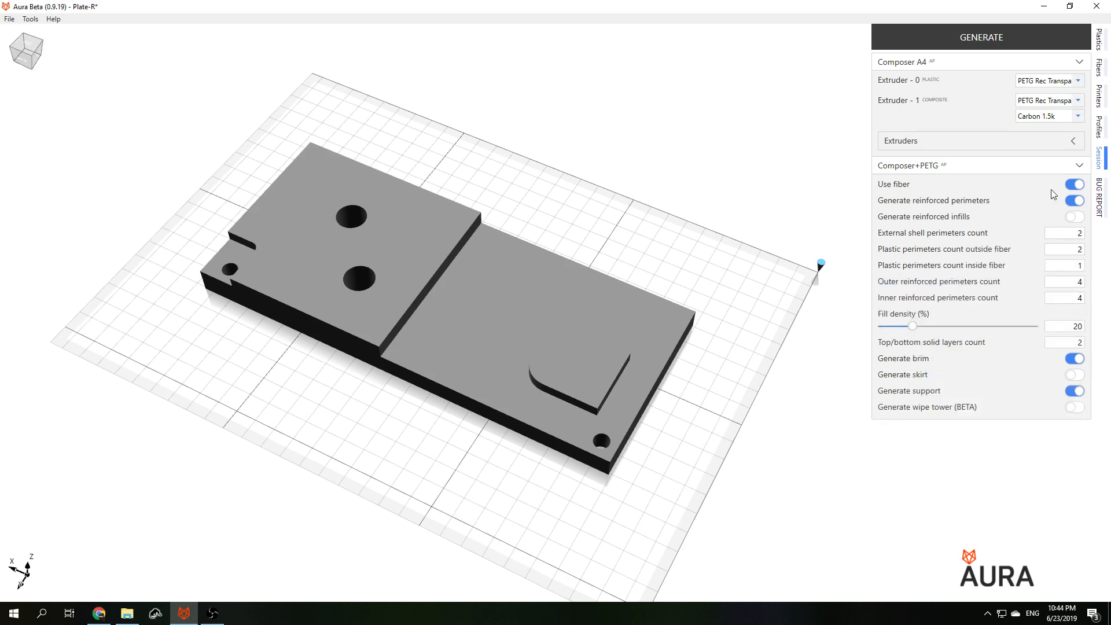
pyautogui.moveTo(514, 240)
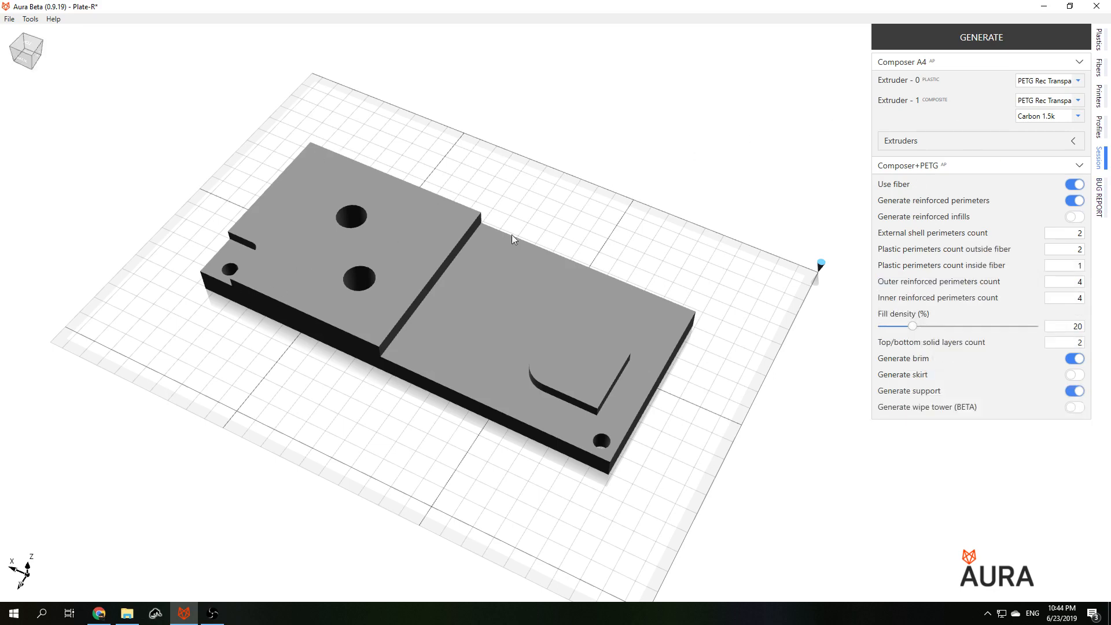
pyautogui.moveTo(351, 217)
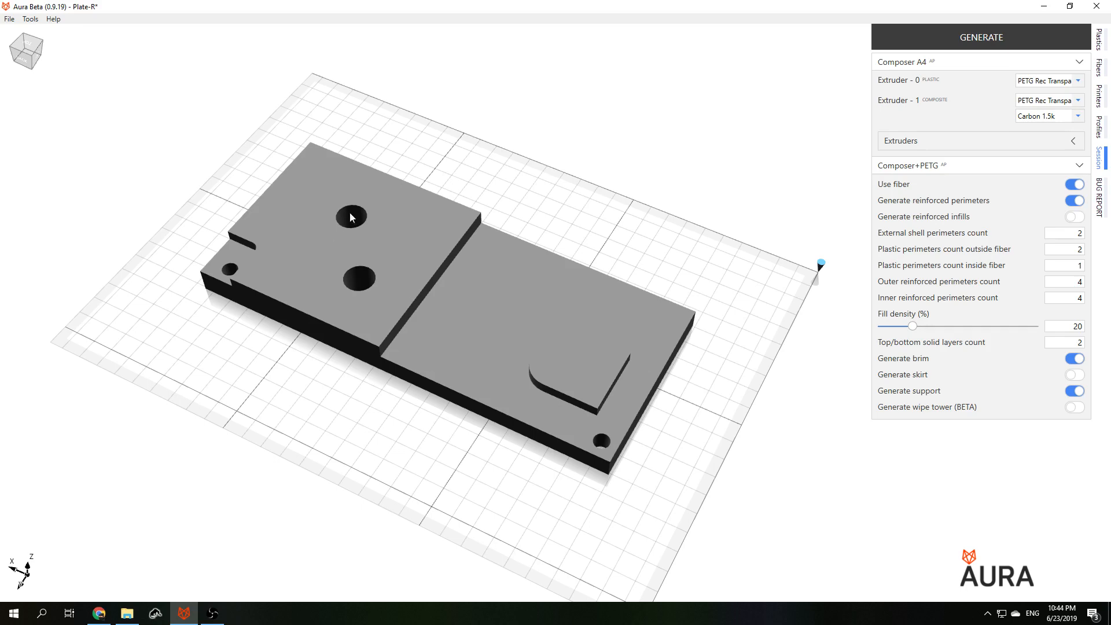
pyautogui.click(981, 37)
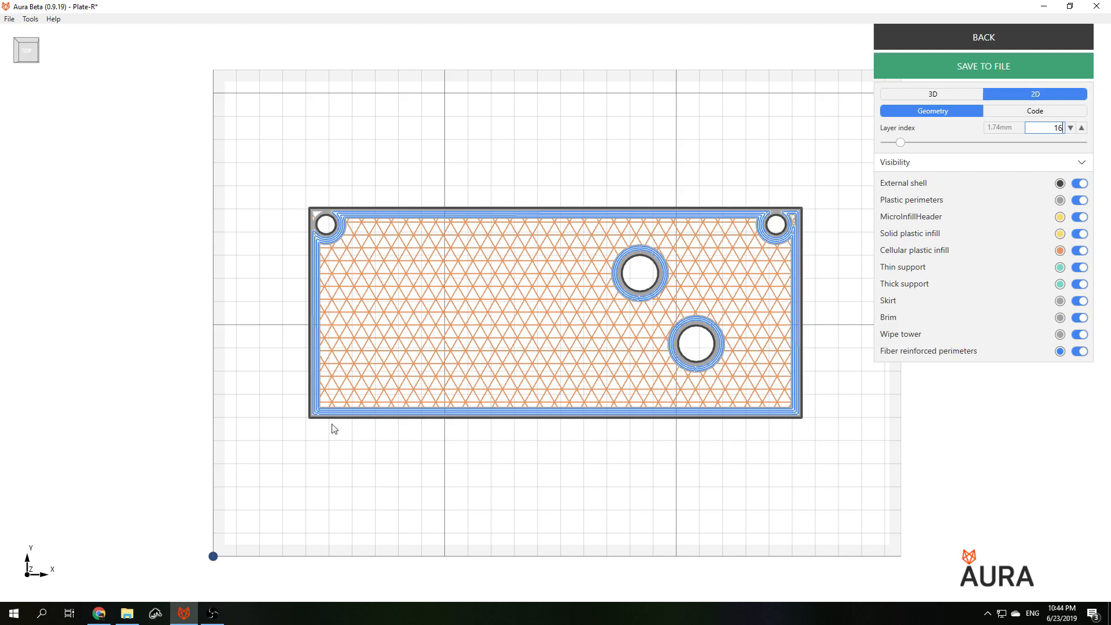
pyautogui.moveTo(702, 420)
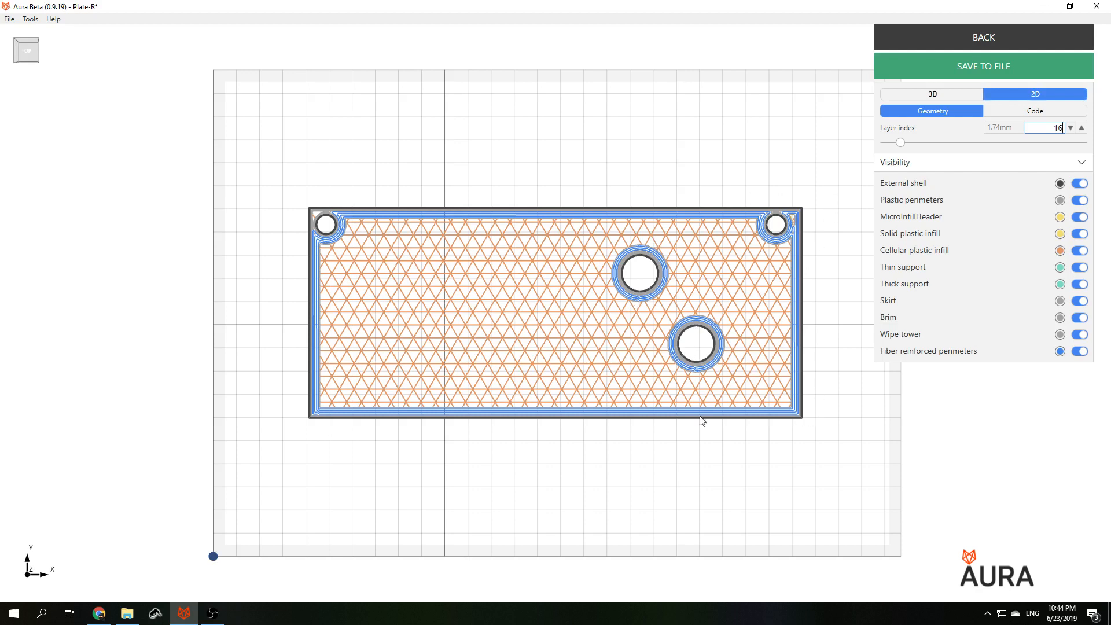
pyautogui.moveTo(599, 397)
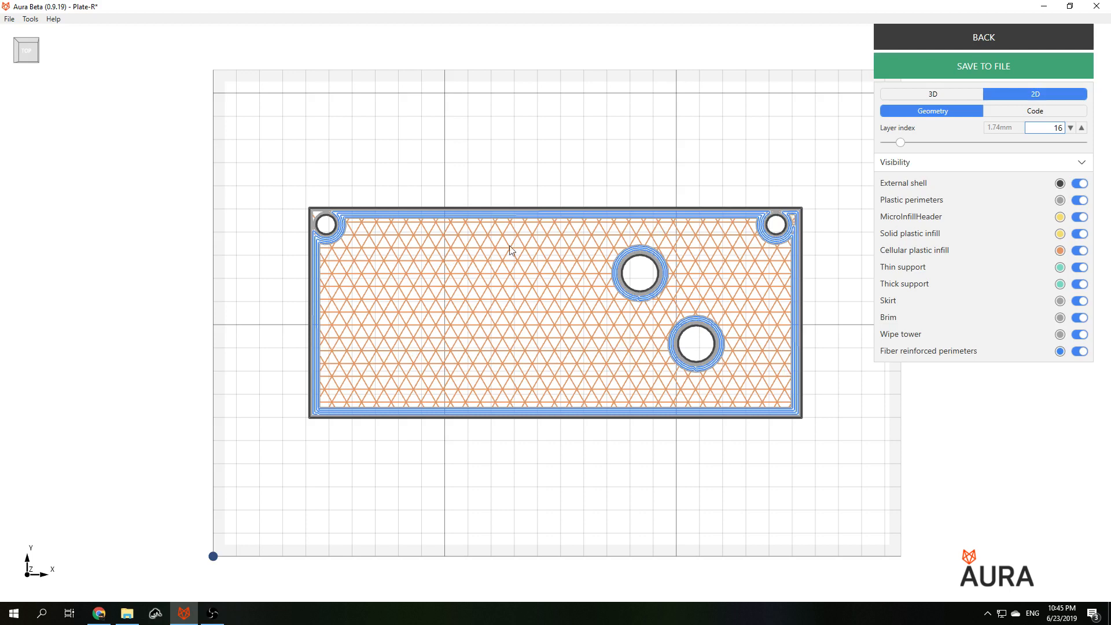
pyautogui.moveTo(438, 375)
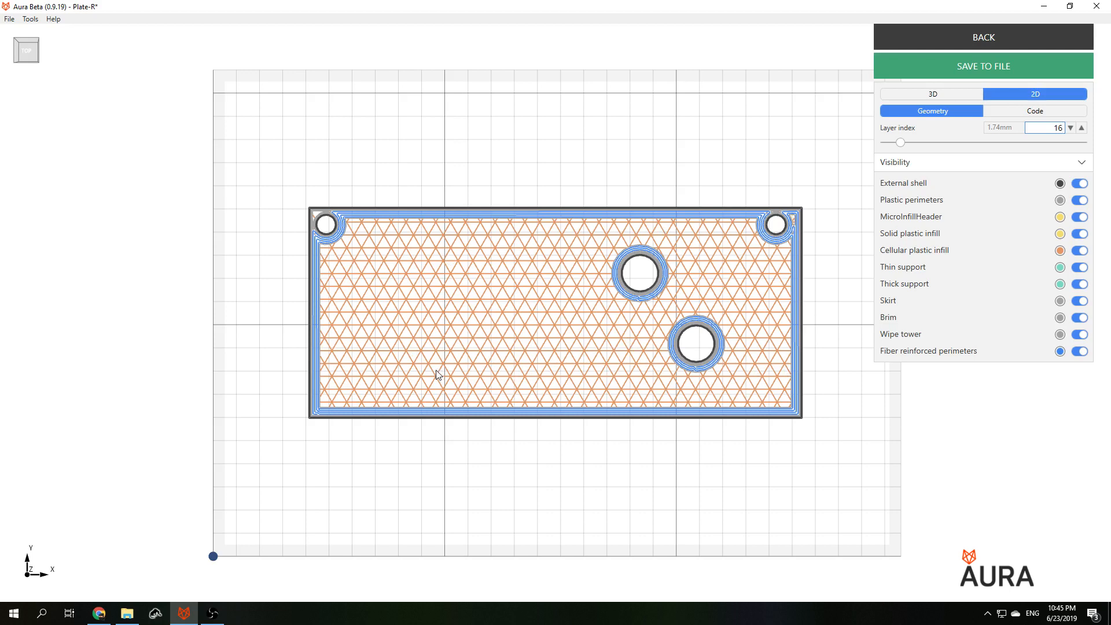
pyautogui.moveTo(347, 219)
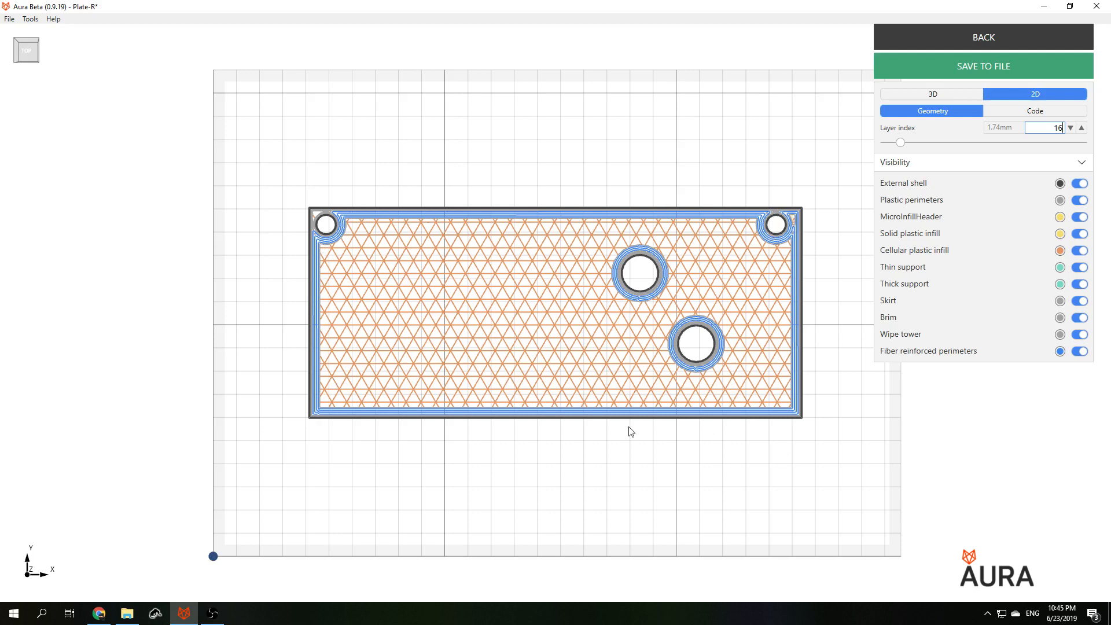
pyautogui.moveTo(785, 262)
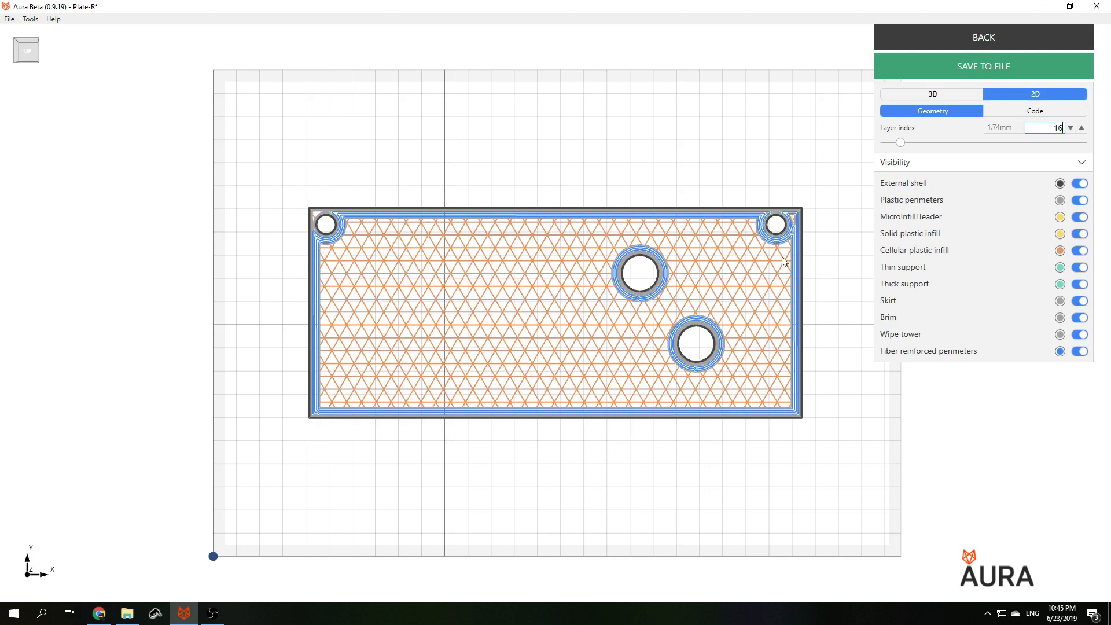
# Step: Enable reinforced infill with the Solid fiber pattern and 0/60/-60 guide directions
pyautogui.click(983, 37)
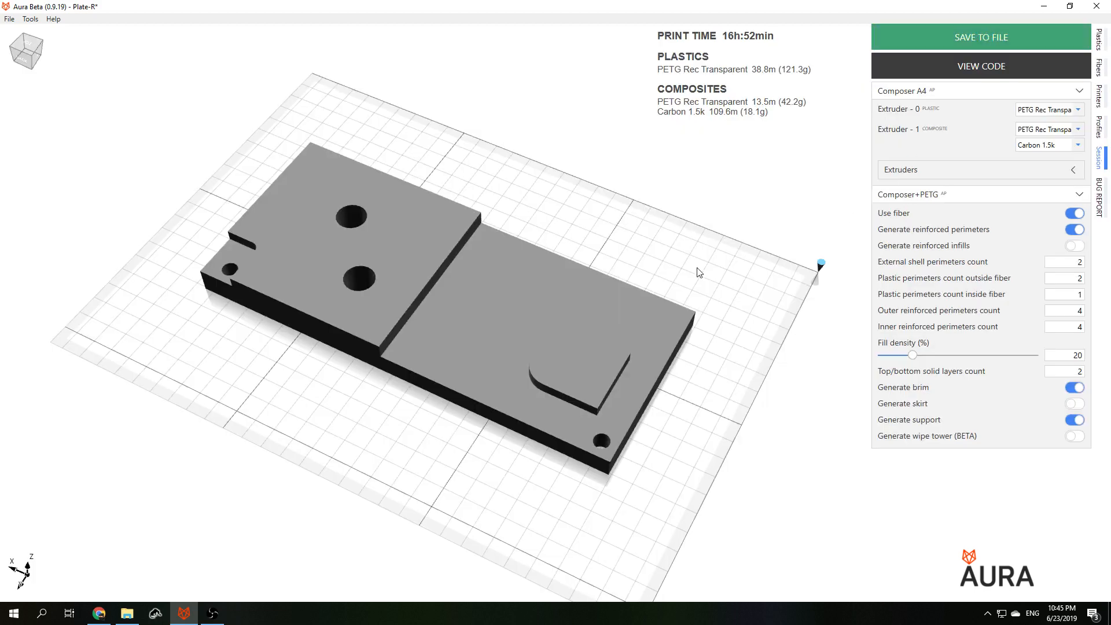
pyautogui.moveTo(953, 249)
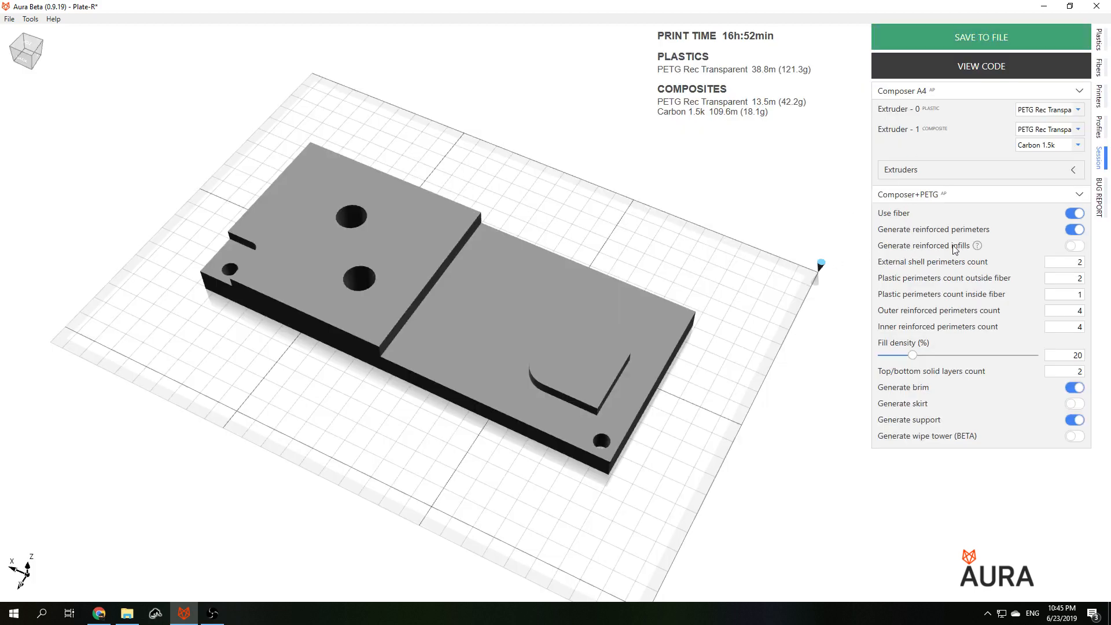
pyautogui.click(1073, 246)
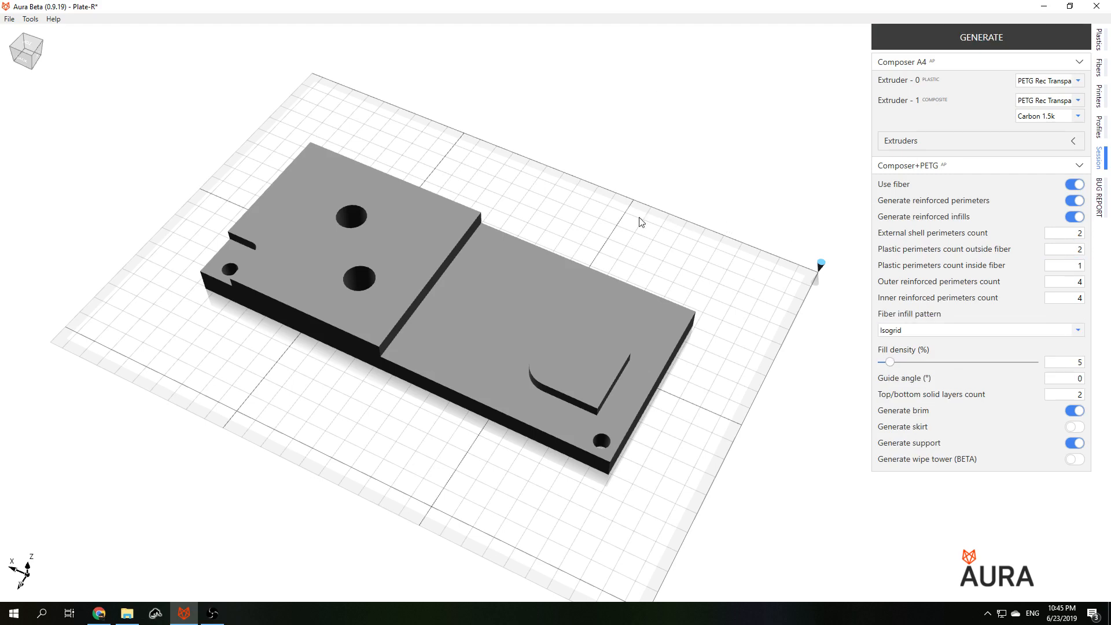
pyautogui.moveTo(388, 409)
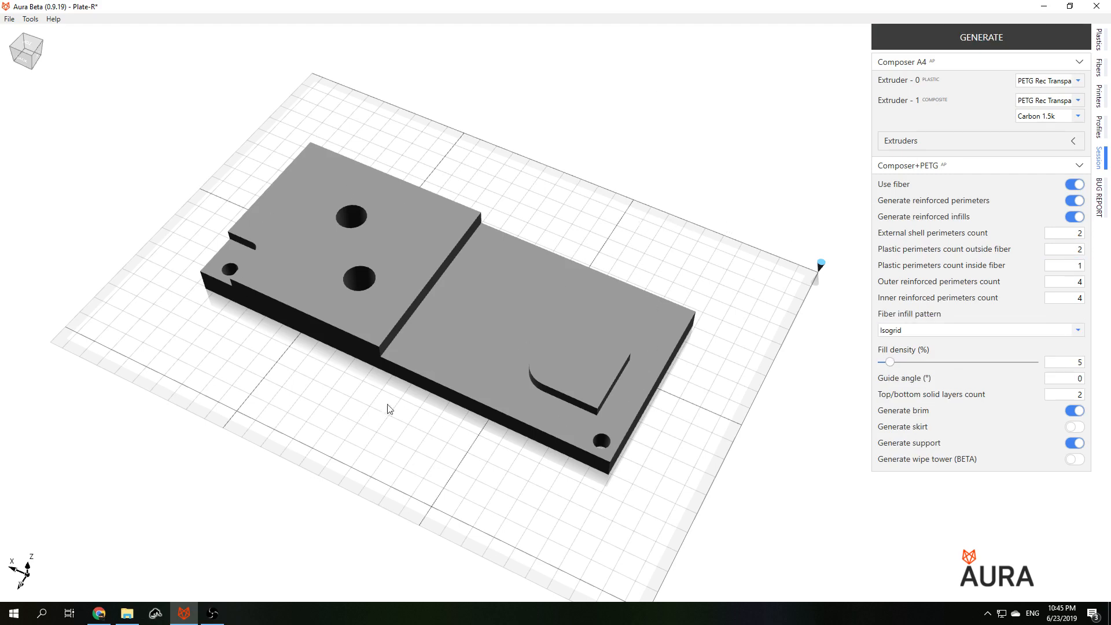
pyautogui.moveTo(379, 405)
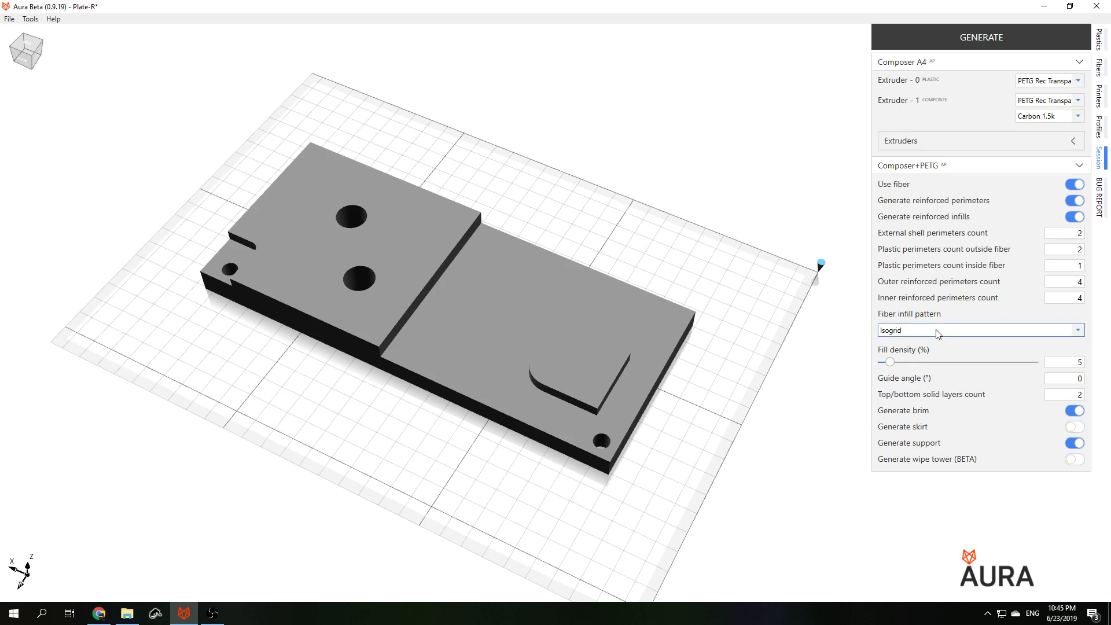
pyautogui.click(980, 330)
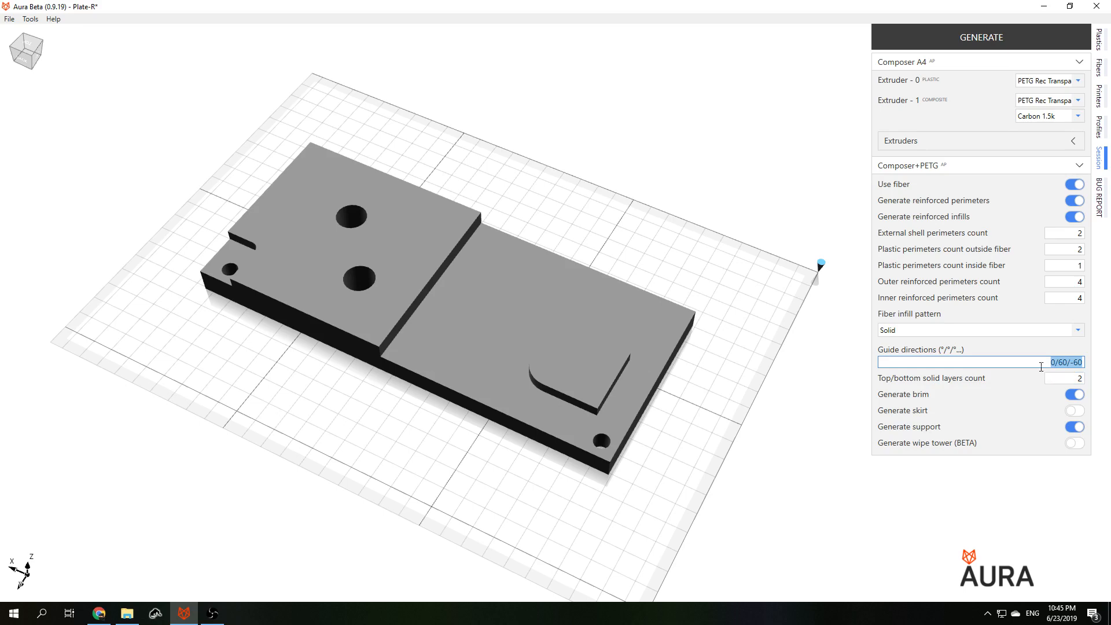
pyautogui.click(1084, 363)
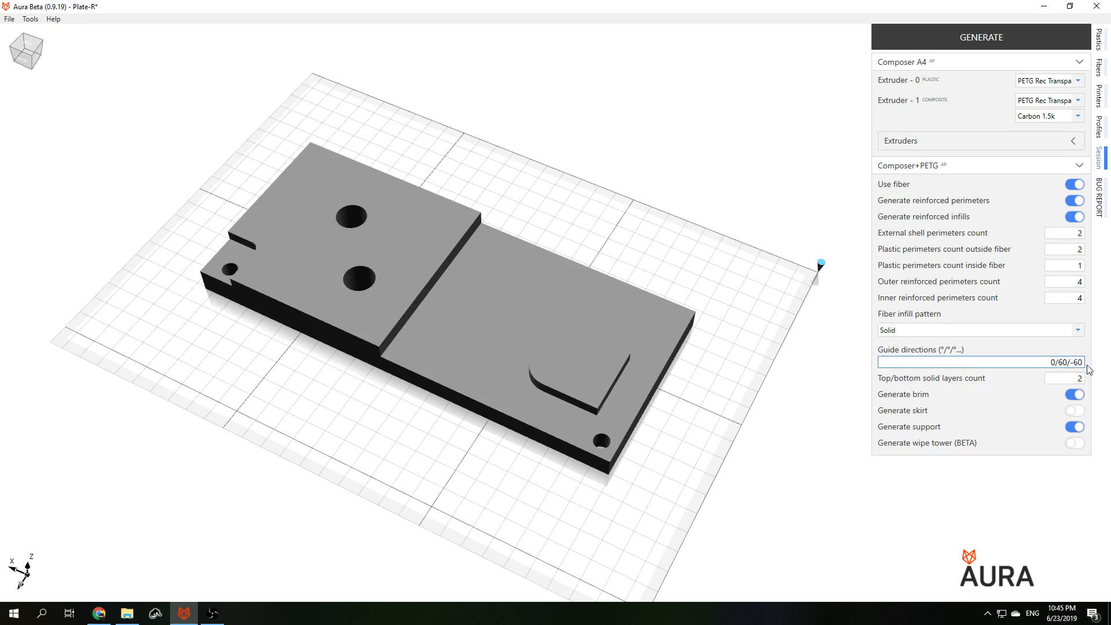
pyautogui.moveTo(875, 94)
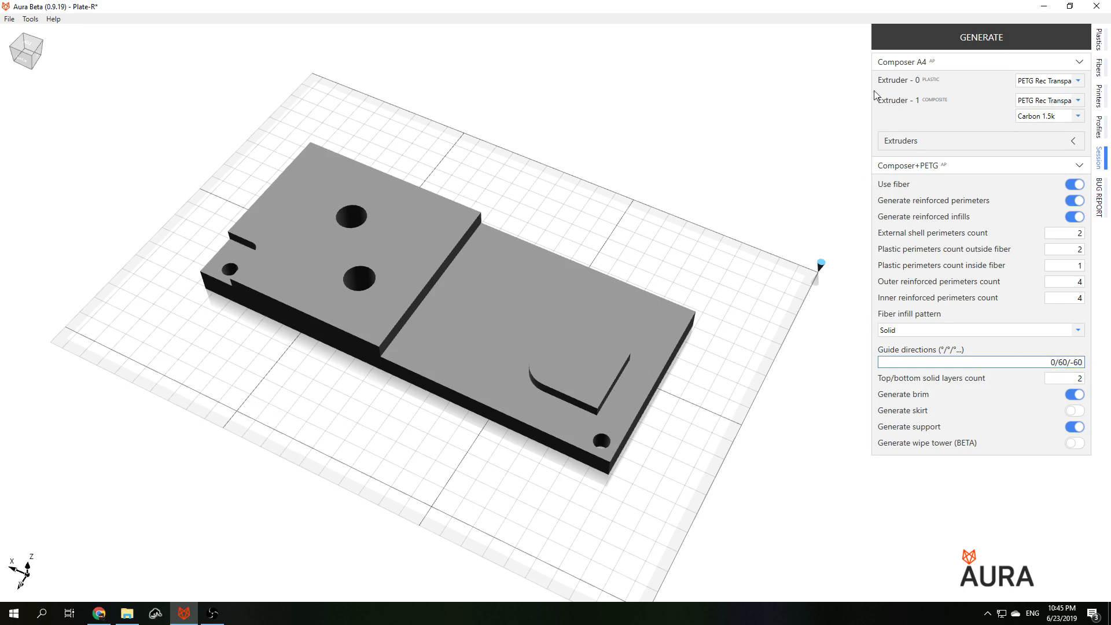
# Step: Slice with solid fiber infill and step the 2D layer preview up to layer 20
pyautogui.click(981, 37)
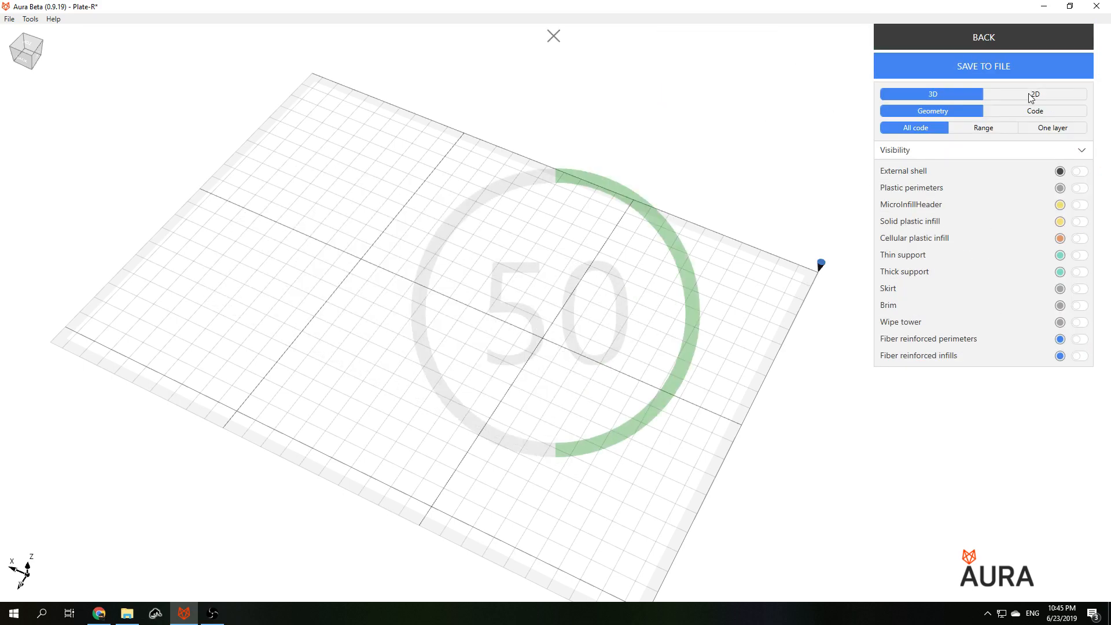
pyautogui.click(1035, 93)
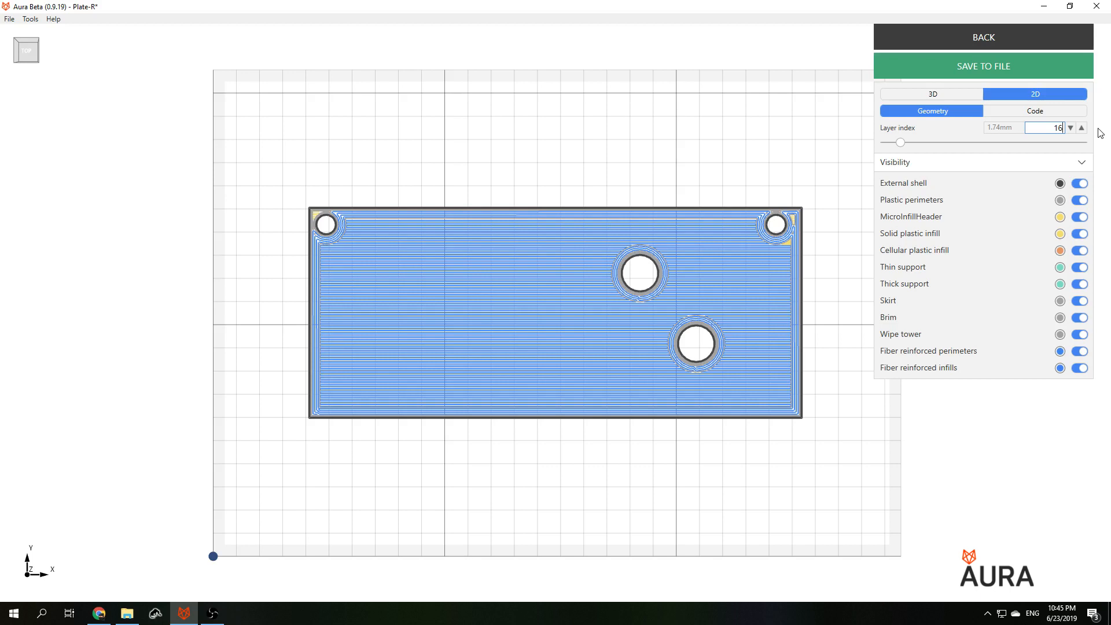
pyautogui.moveTo(445, 248)
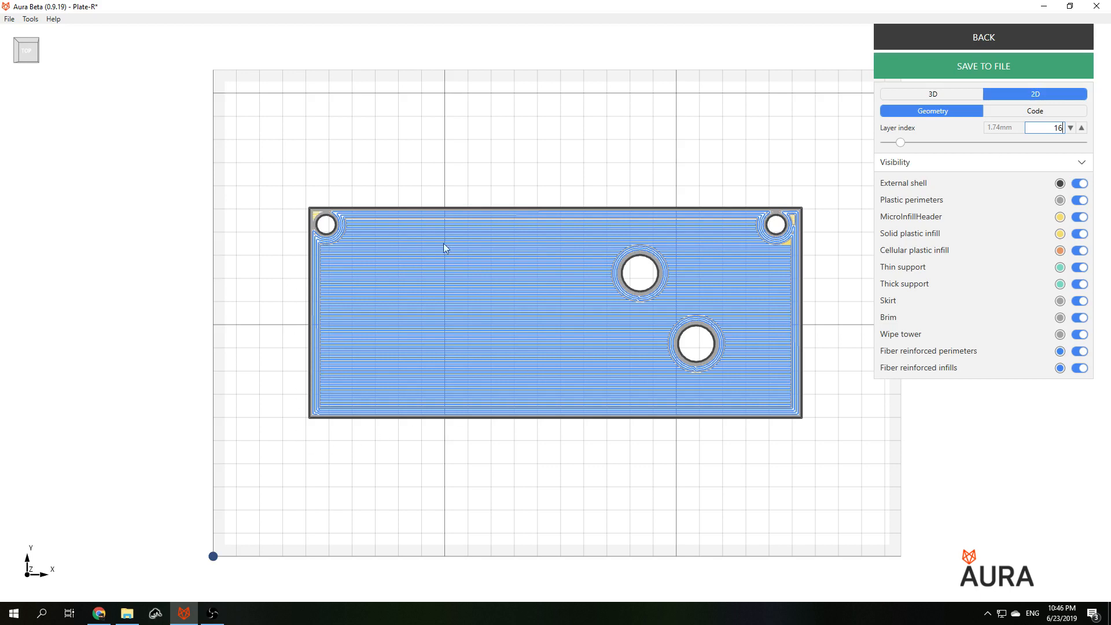
pyautogui.moveTo(716, 277)
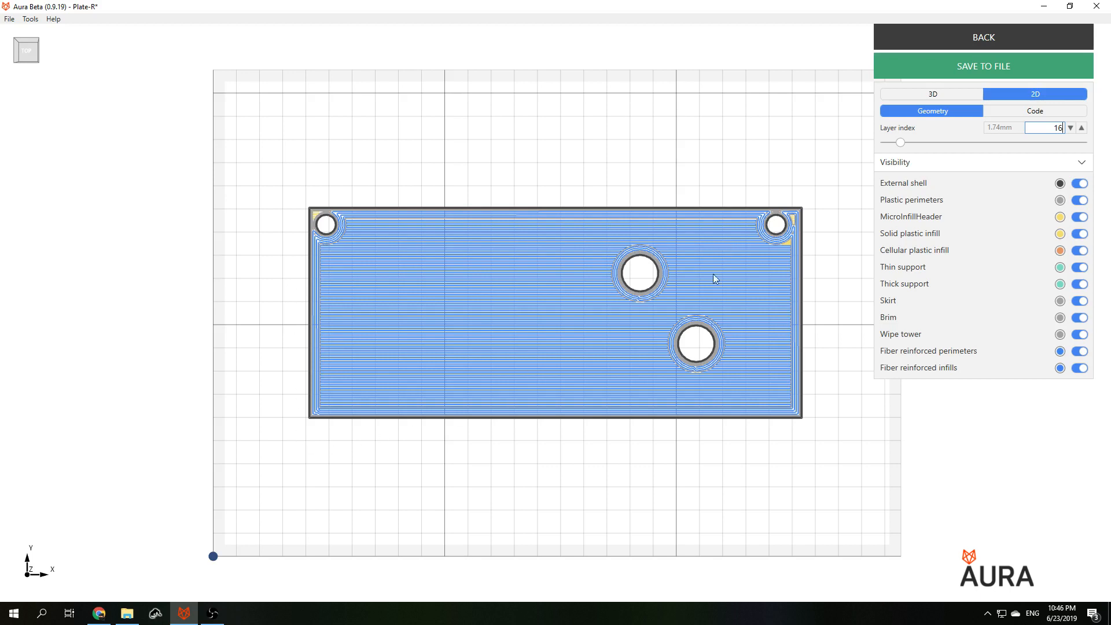
pyautogui.moveTo(723, 315)
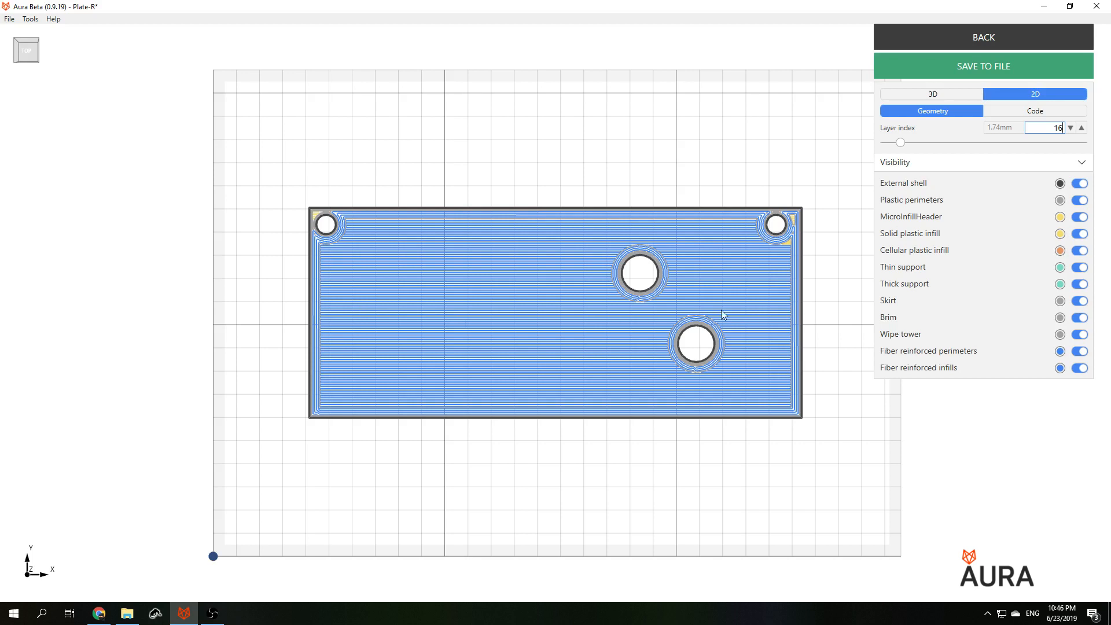
pyautogui.click(1081, 129)
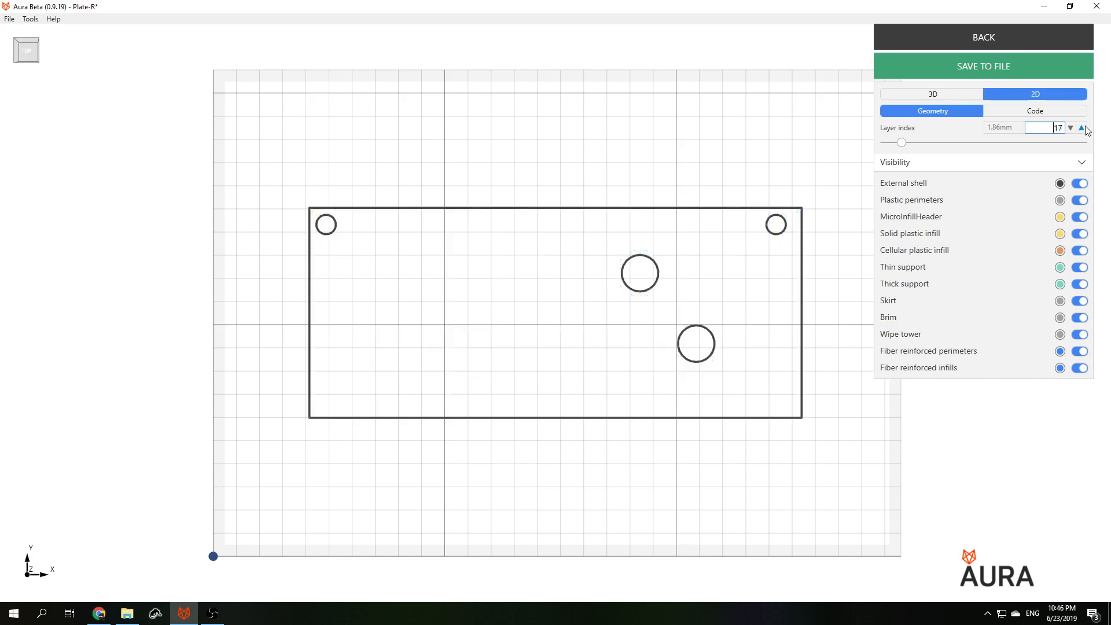
pyautogui.click(1085, 128)
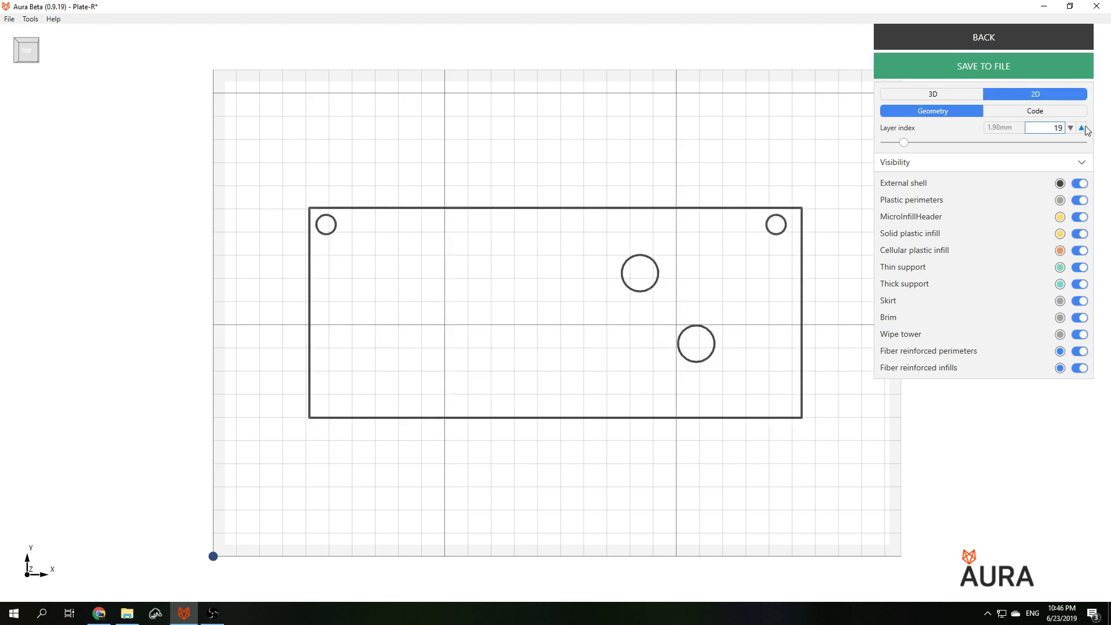
pyautogui.click(1083, 128)
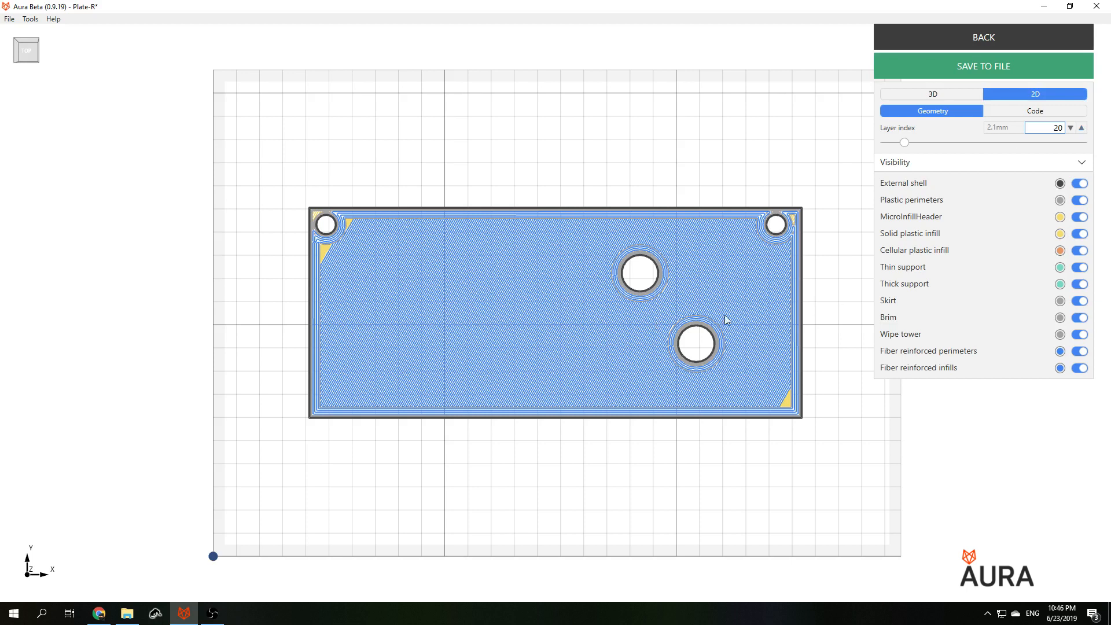
pyautogui.moveTo(812, 245)
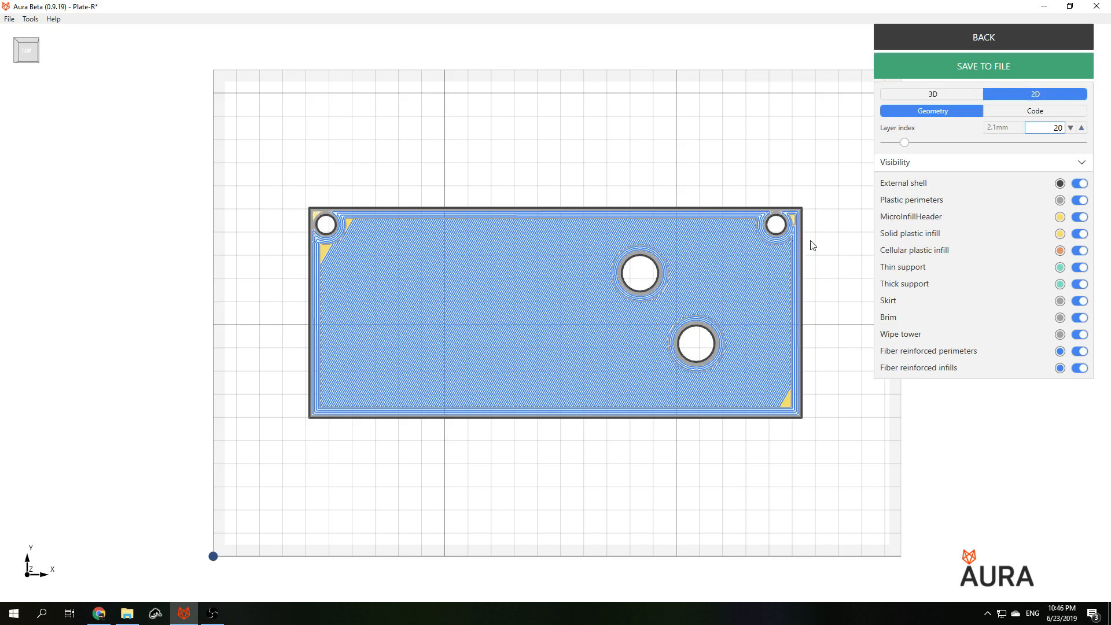
# Step: Continue stepping through the solid fiber infill layers up to layer 36
pyautogui.click(1080, 128)
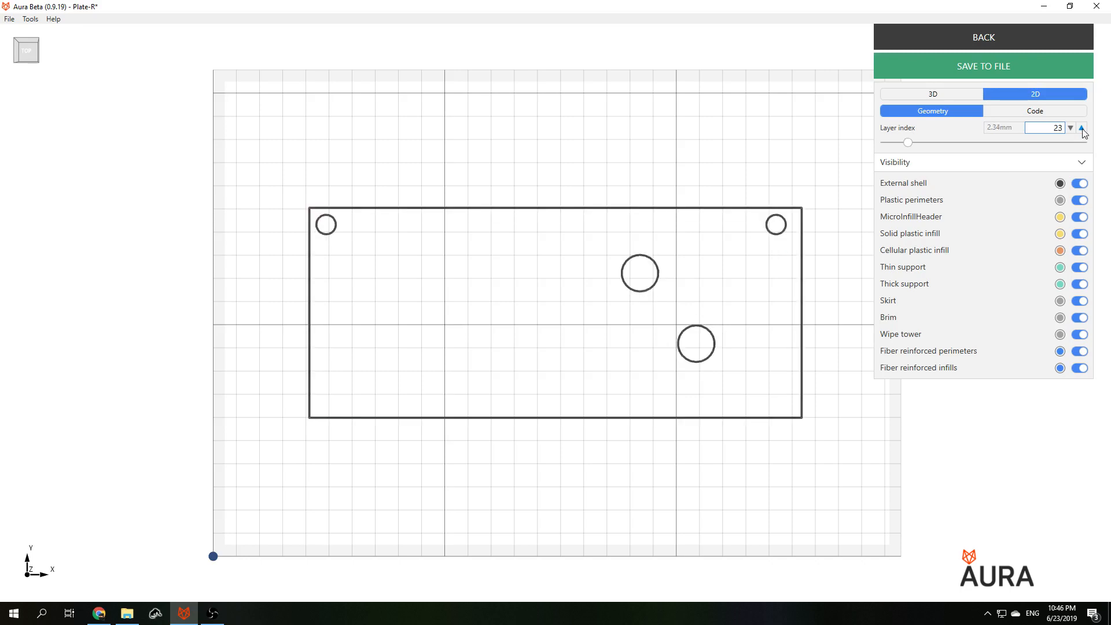
pyautogui.click(1082, 129)
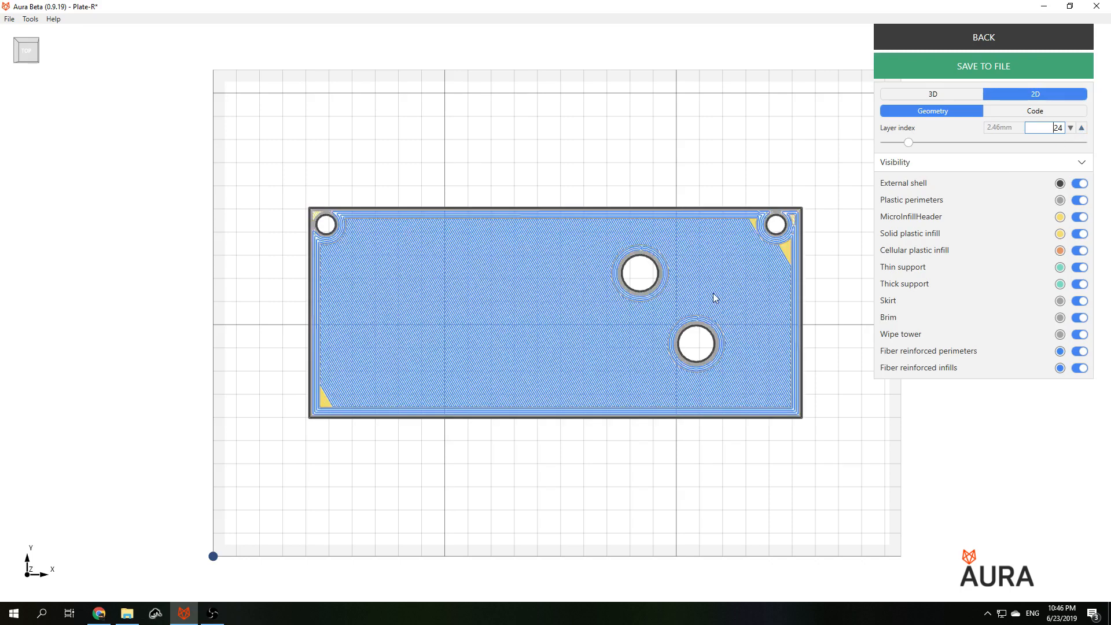
pyautogui.click(1084, 132)
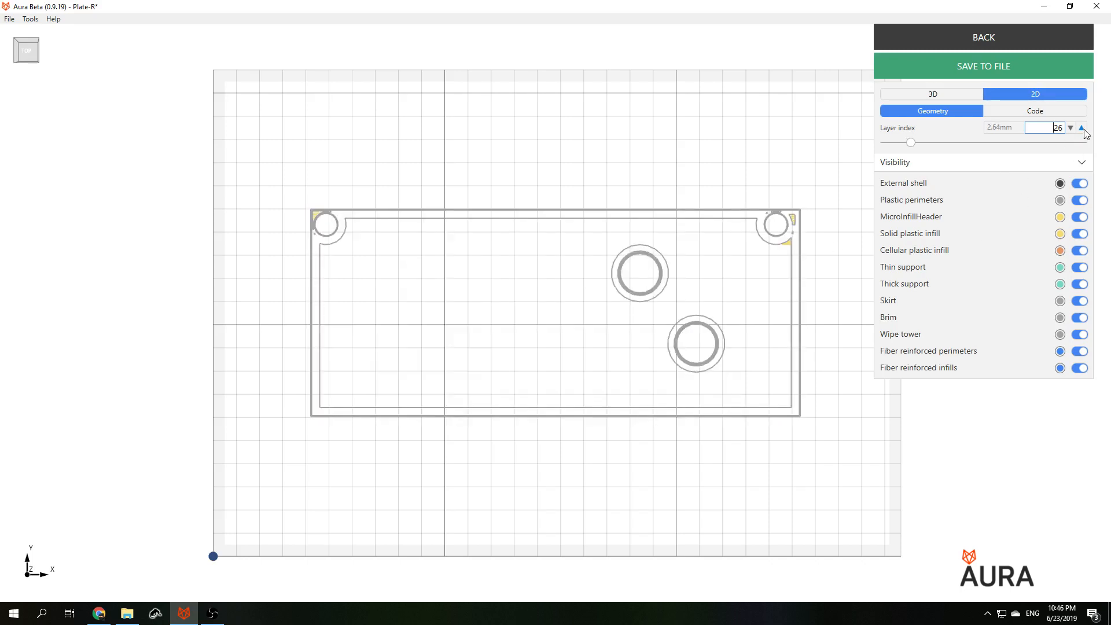
pyautogui.click(1084, 134)
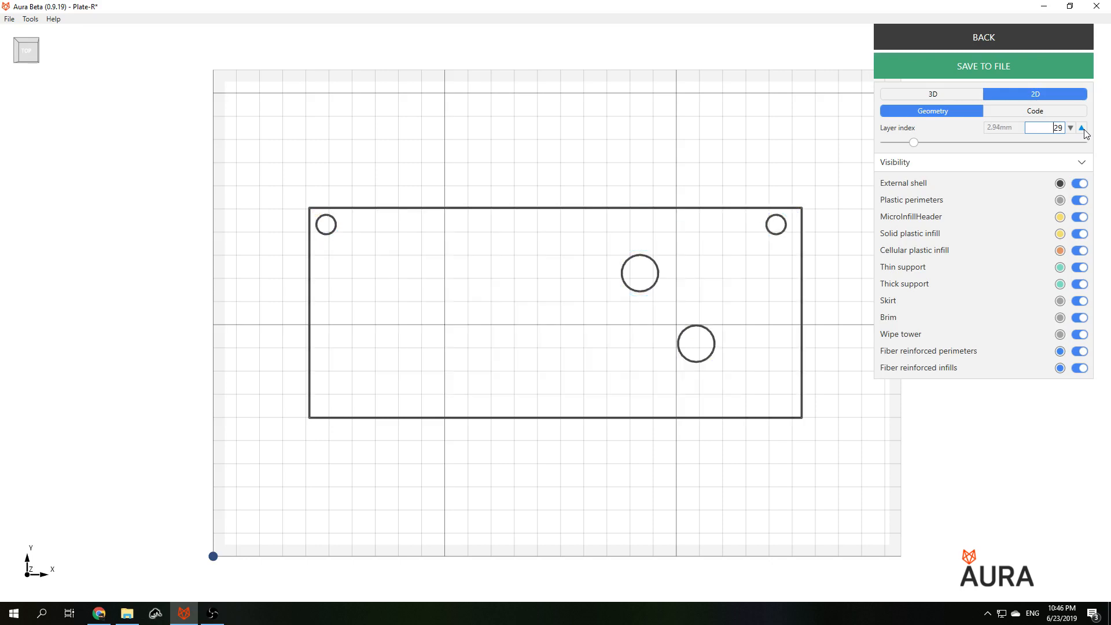
pyautogui.click(1084, 134)
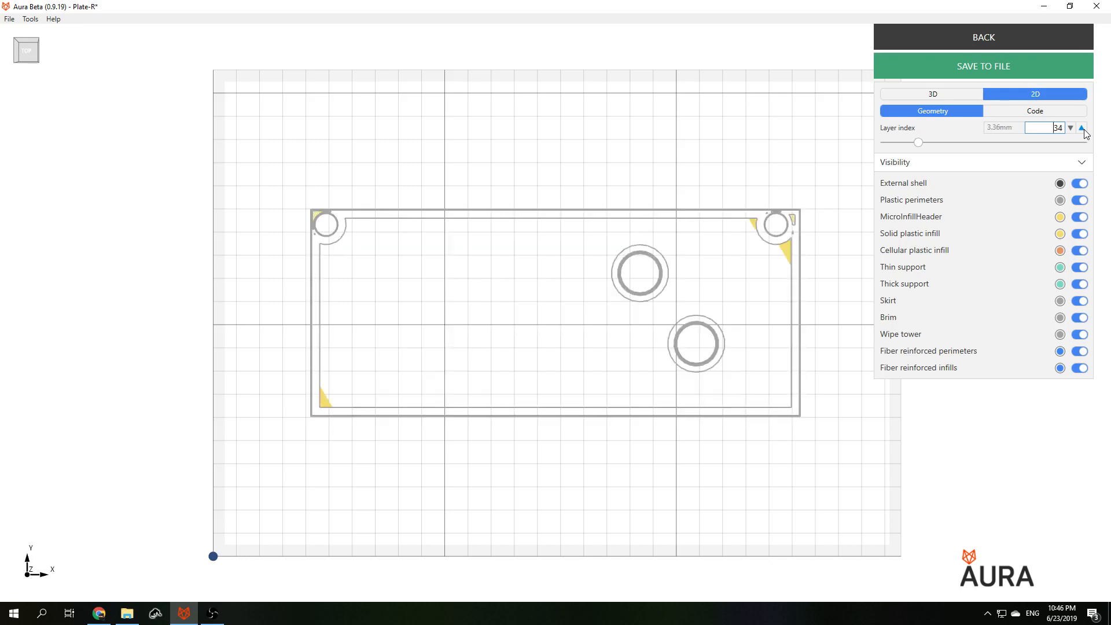
pyautogui.click(1082, 127)
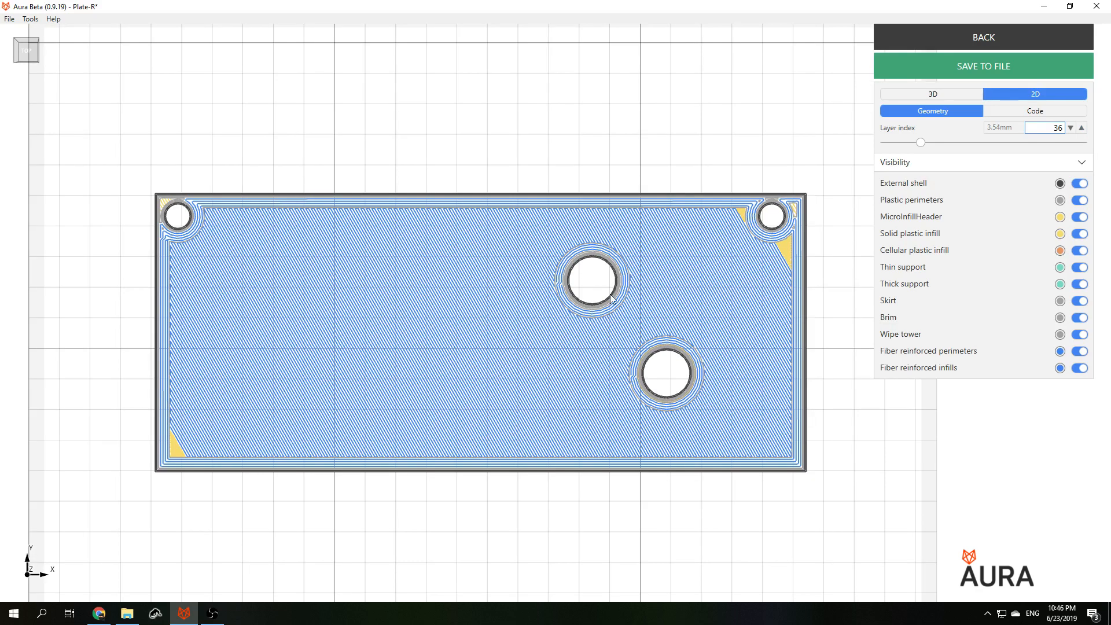
pyautogui.moveTo(555, 277)
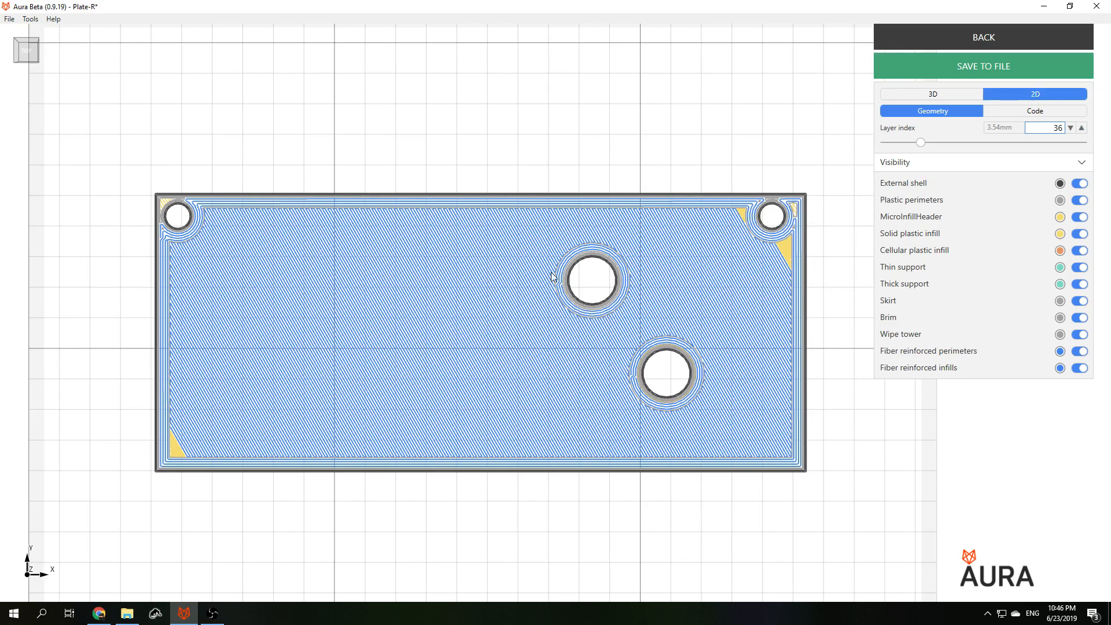
pyautogui.moveTo(566, 185)
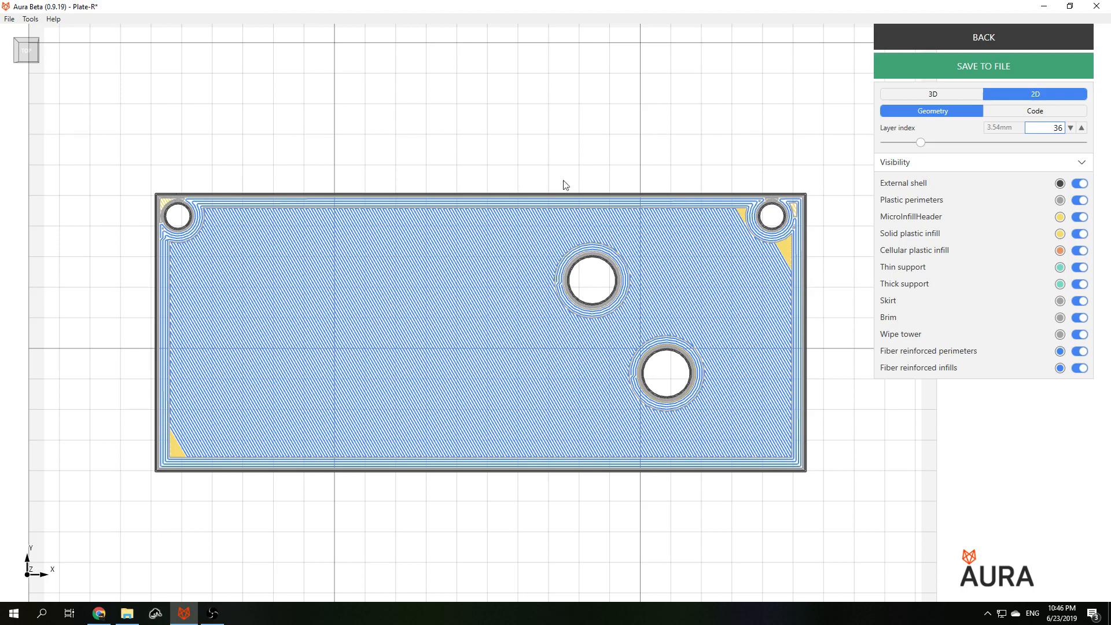
pyautogui.moveTo(844, 115)
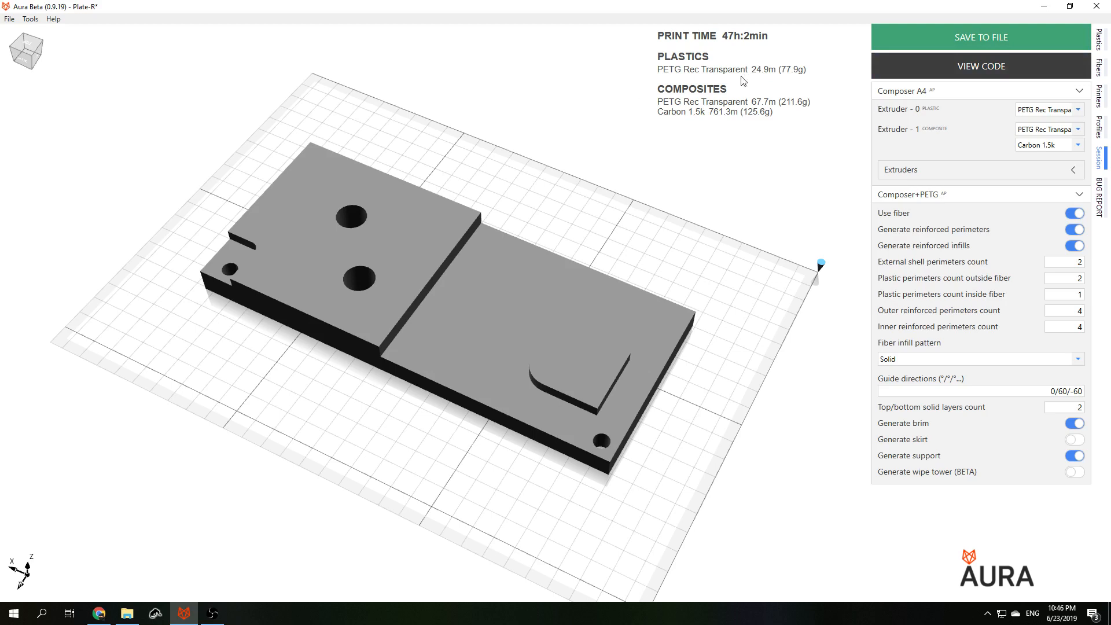
pyautogui.moveTo(674, 124)
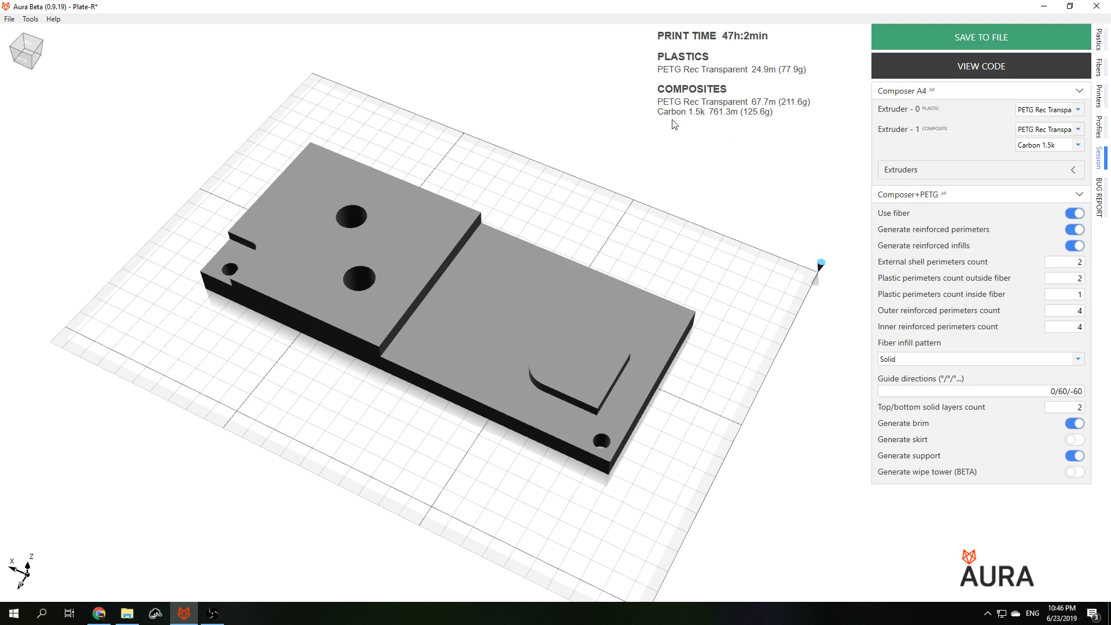
pyautogui.moveTo(702, 126)
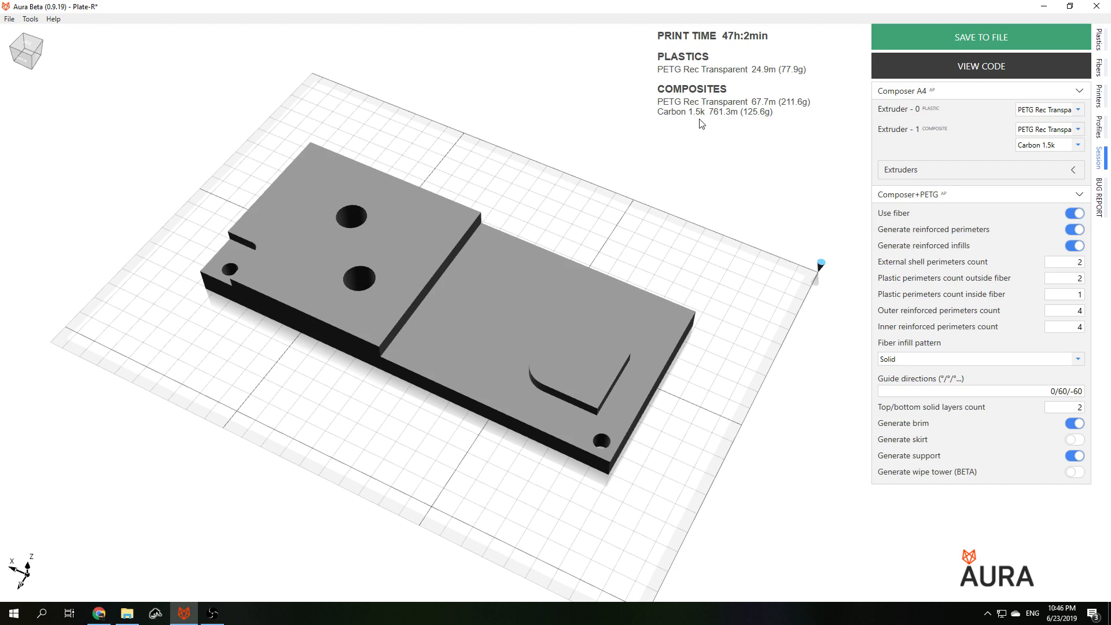
pyautogui.moveTo(828, 321)
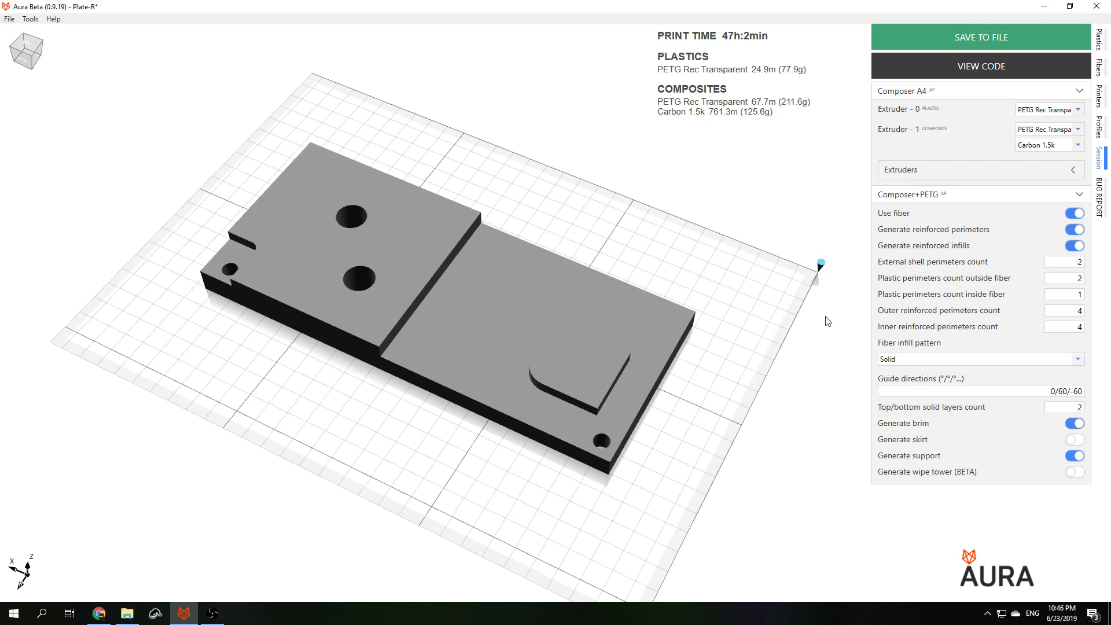
# Step: Show the fiber infill pattern choices: Solid, Rombic grid, Isogrid, Anisogrid
pyautogui.click(980, 359)
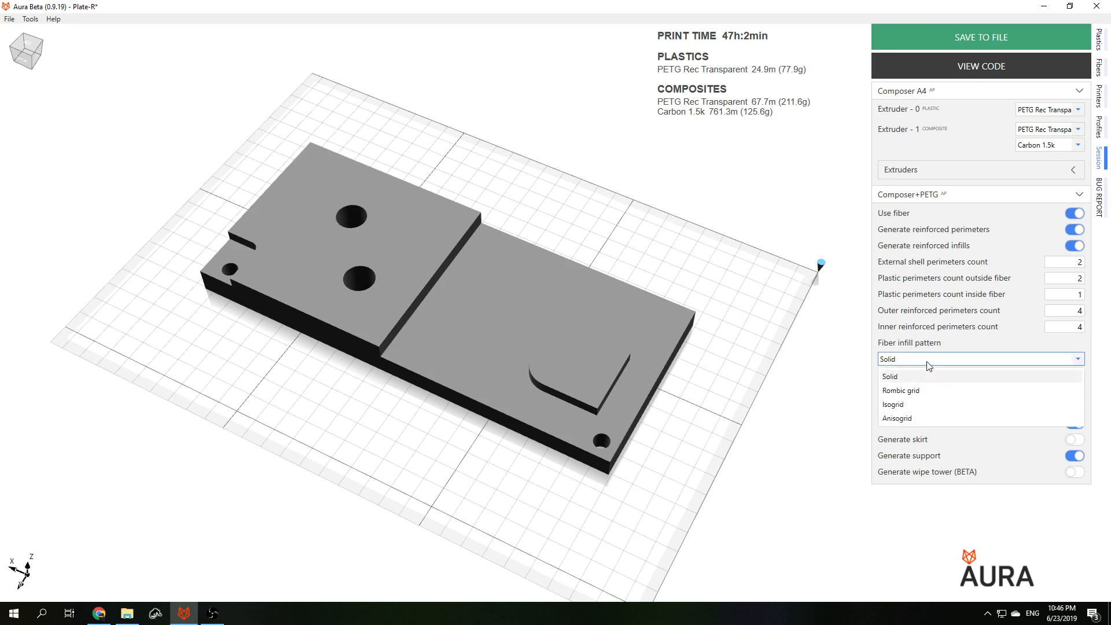
pyautogui.moveTo(932, 374)
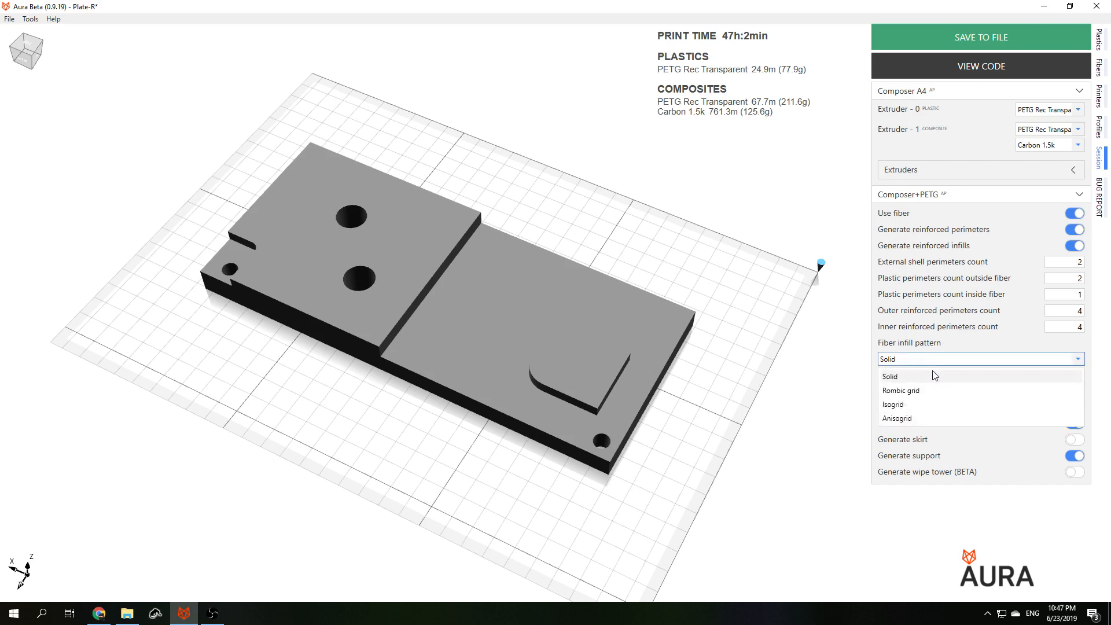
pyautogui.moveTo(942, 421)
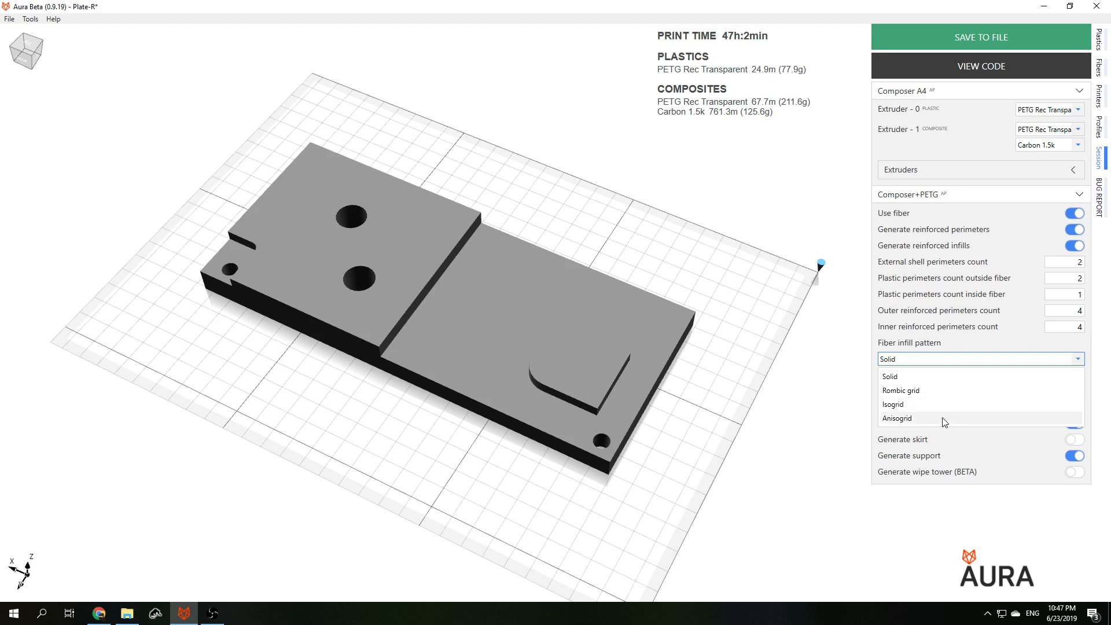
pyautogui.moveTo(950, 395)
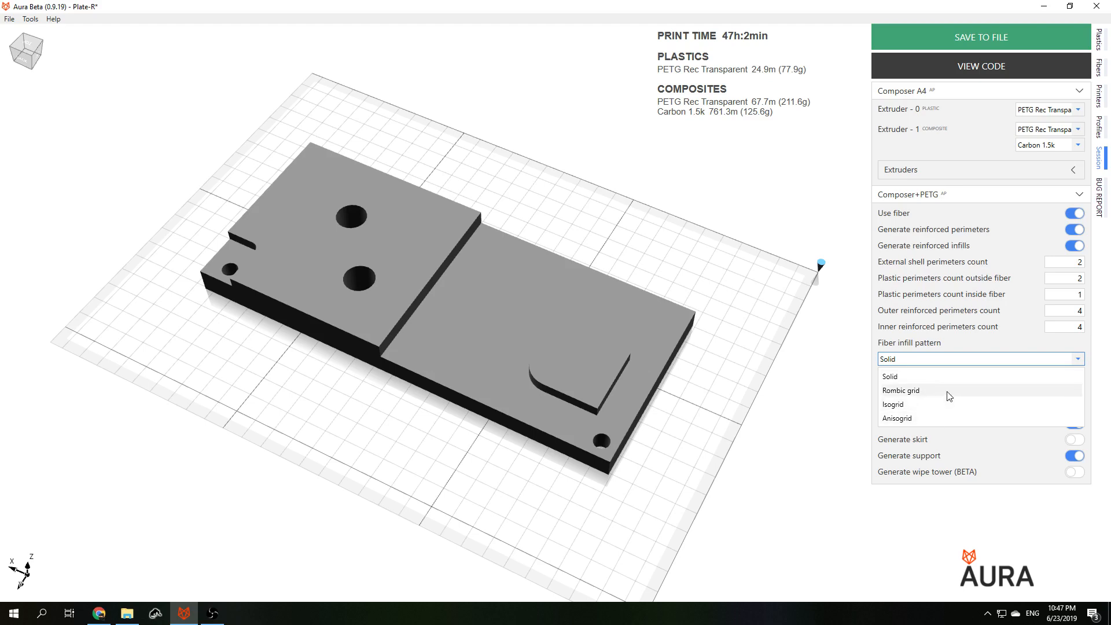
pyautogui.moveTo(924, 410)
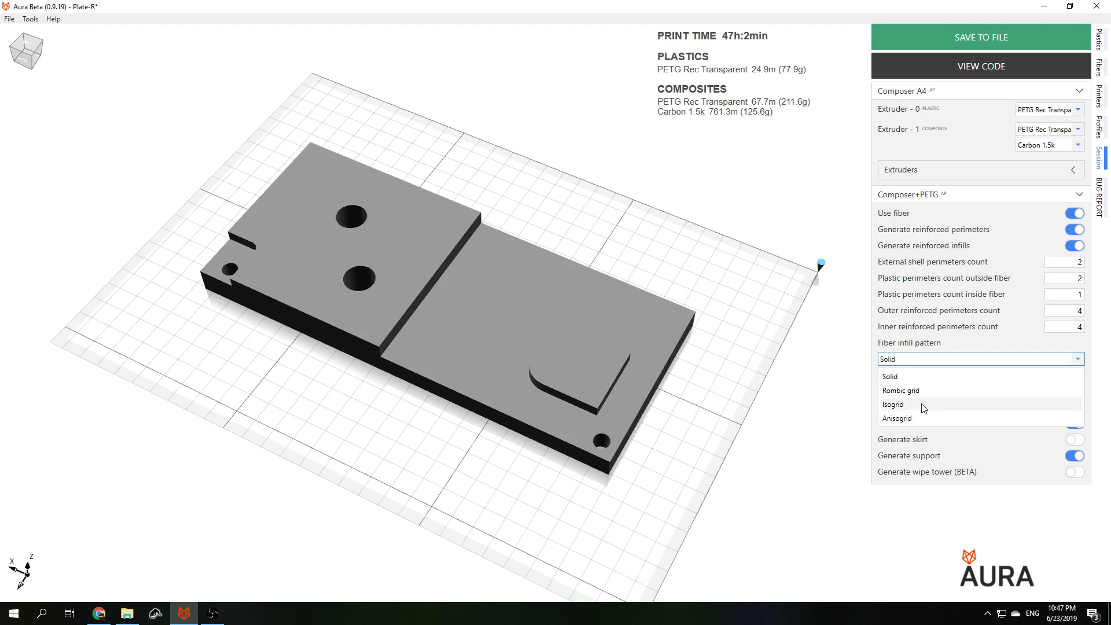
# Step: Switch the fiber infill to Isogrid at 20% density and reslice the plate
pyautogui.click(893, 404)
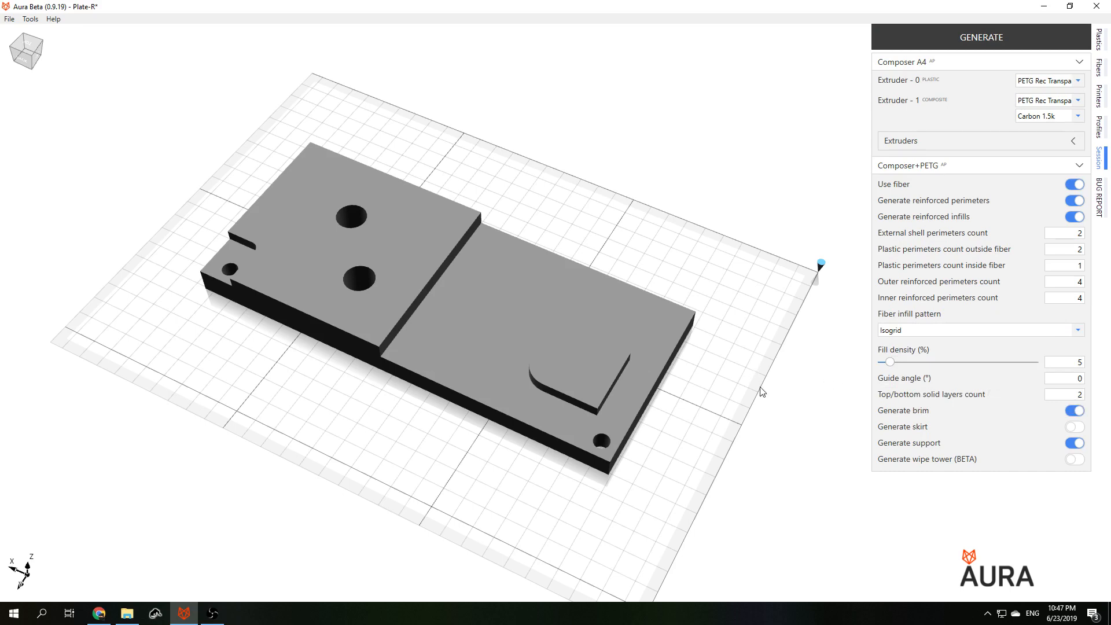
pyautogui.moveTo(1019, 353)
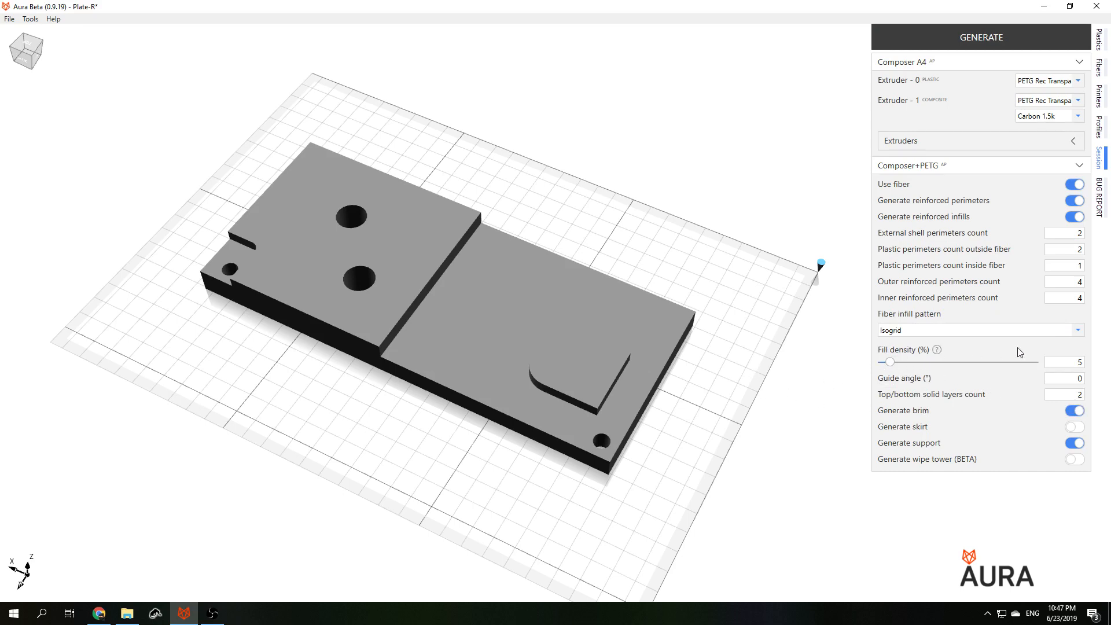
pyautogui.moveTo(921, 357)
pyautogui.write('20')
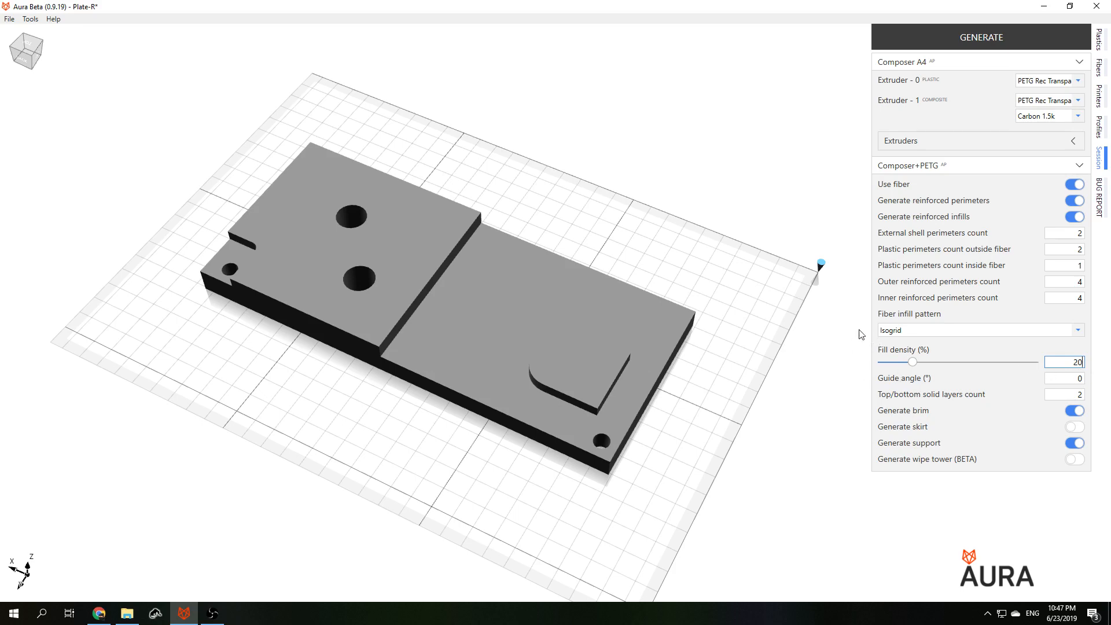
pyautogui.click(981, 37)
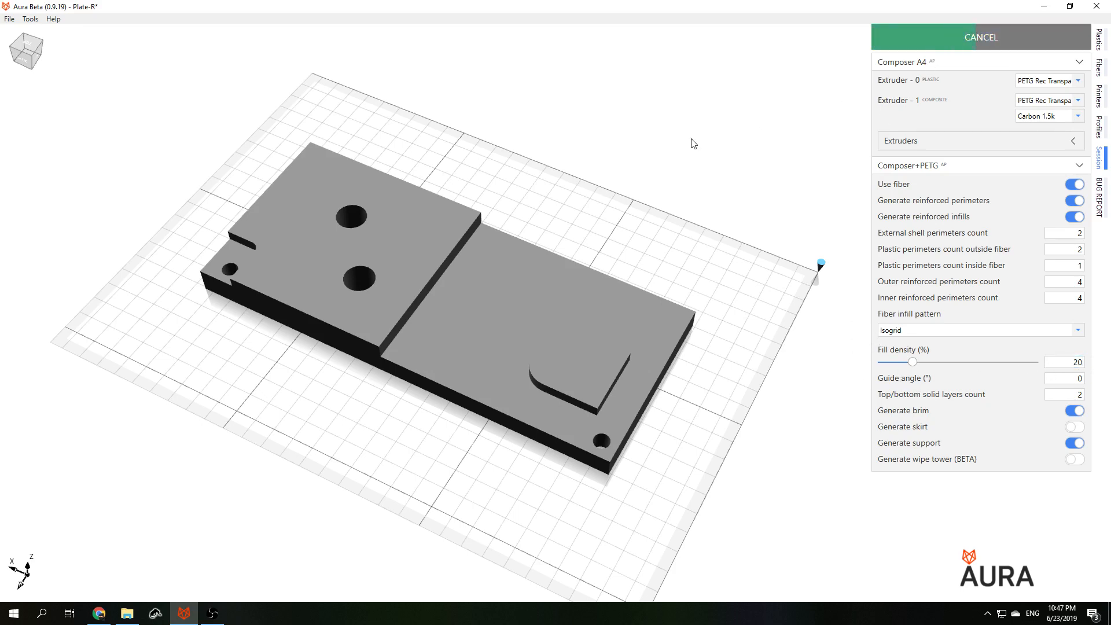
pyautogui.click(980, 37)
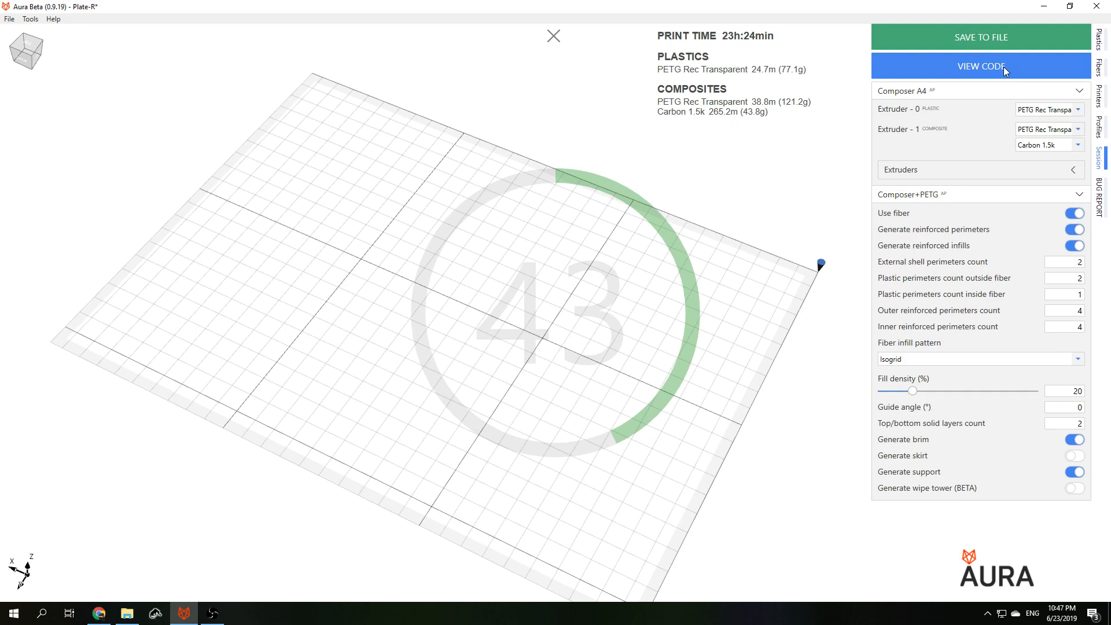
# Step: Preview the isogrid fiber lattice at layer 16, then return to the model view
pyautogui.click(982, 65)
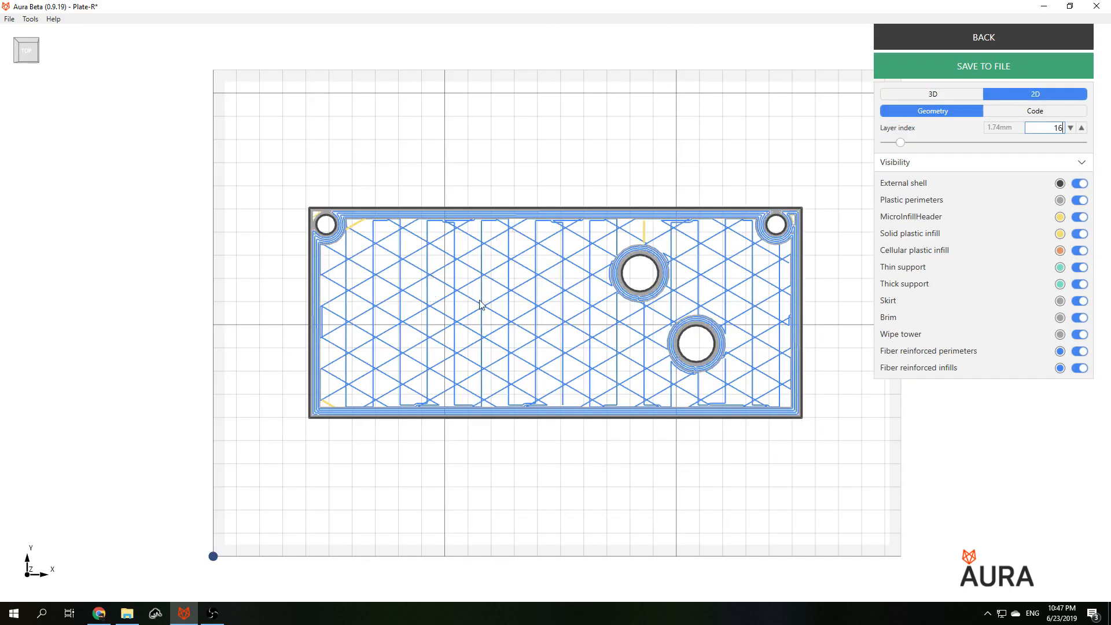
pyautogui.moveTo(449, 317)
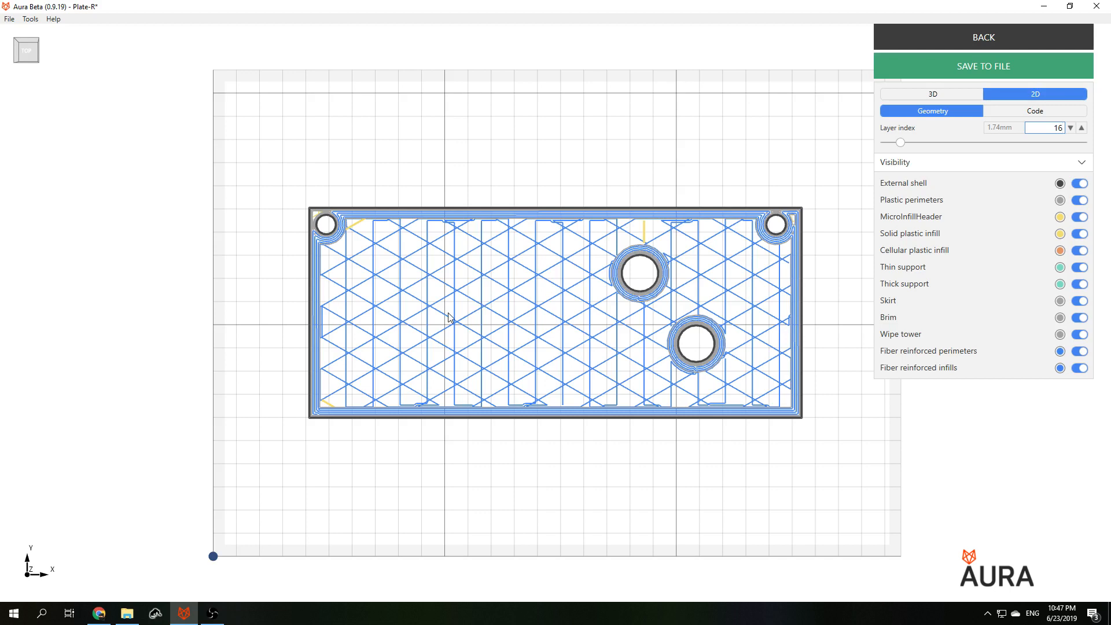
pyautogui.moveTo(445, 313)
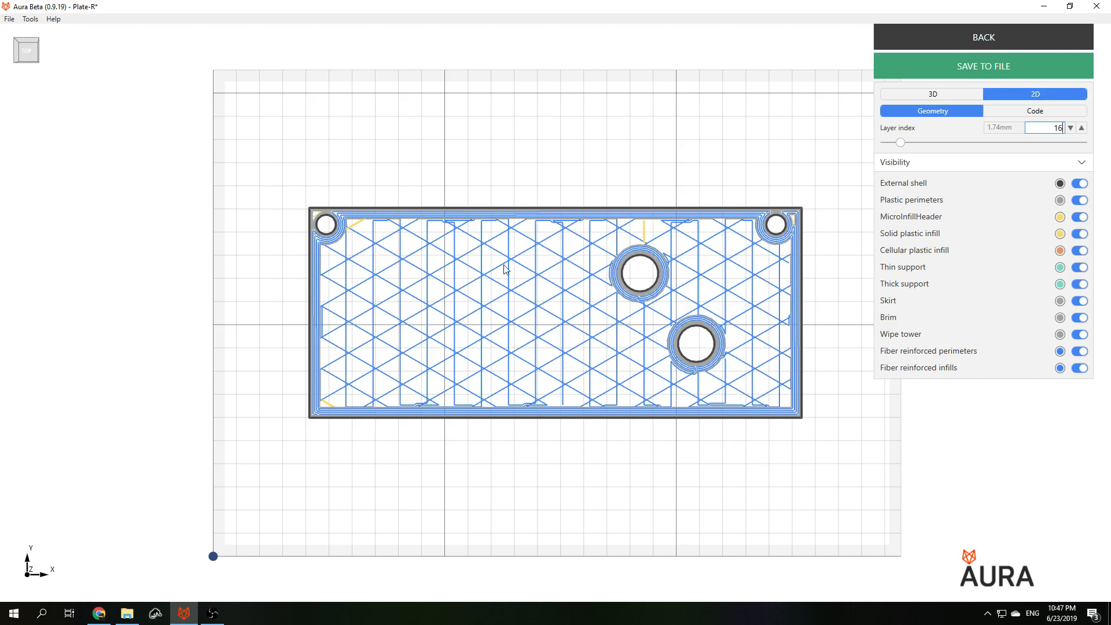
pyautogui.moveTo(502, 167)
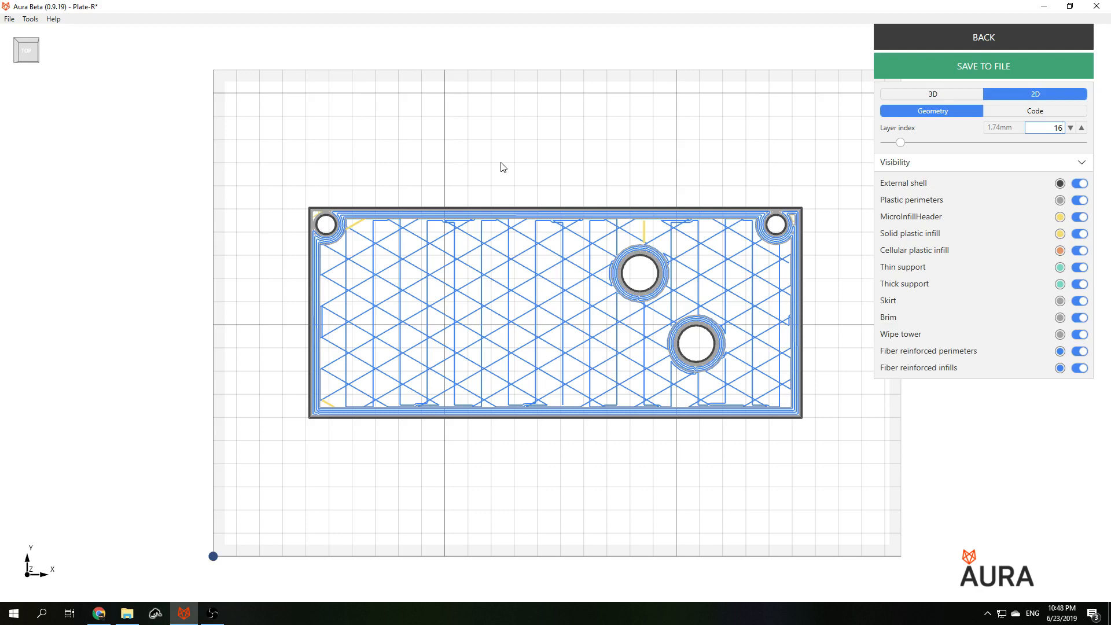
pyautogui.moveTo(642, 189)
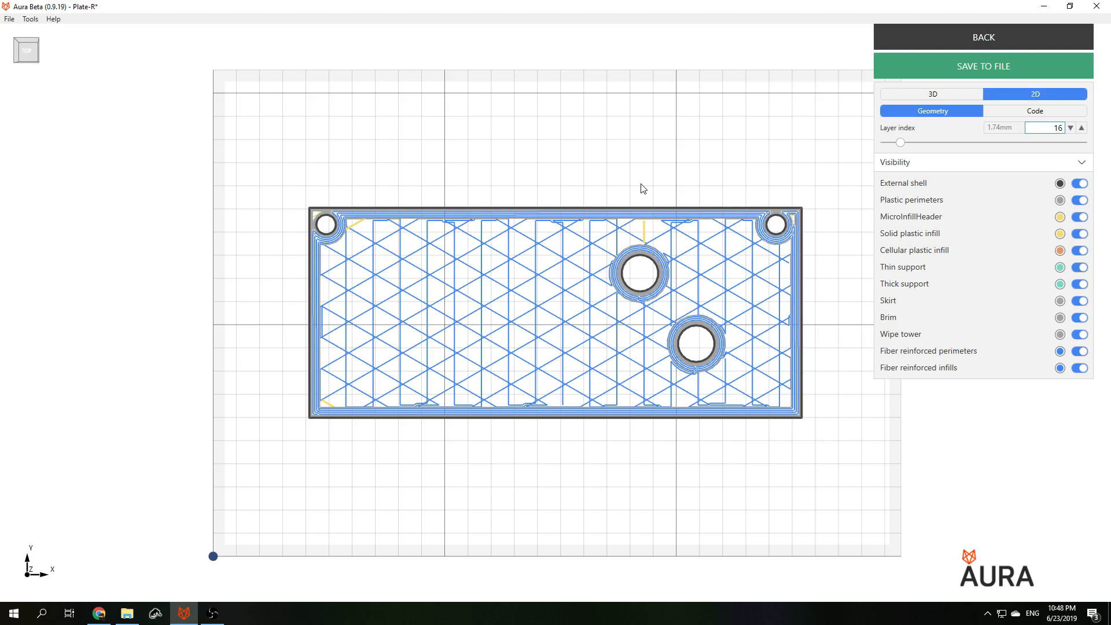
pyautogui.click(982, 37)
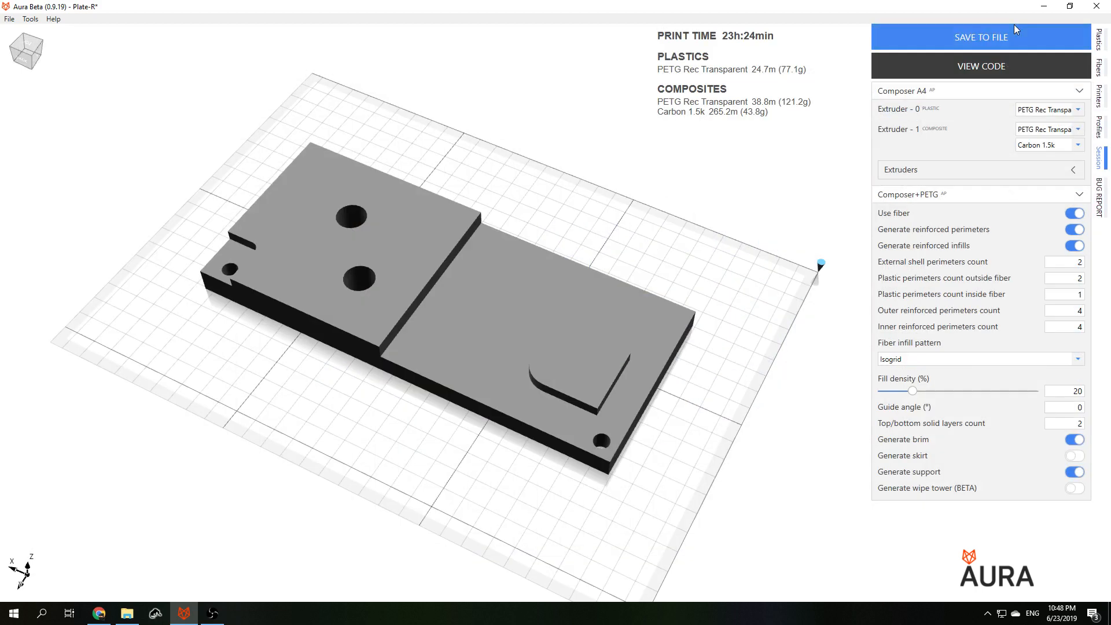
# Step: Slice with Anisogrid fiber infill at 0° guide angle and 20° between main ribs, previewing layer 16
pyautogui.click(980, 359)
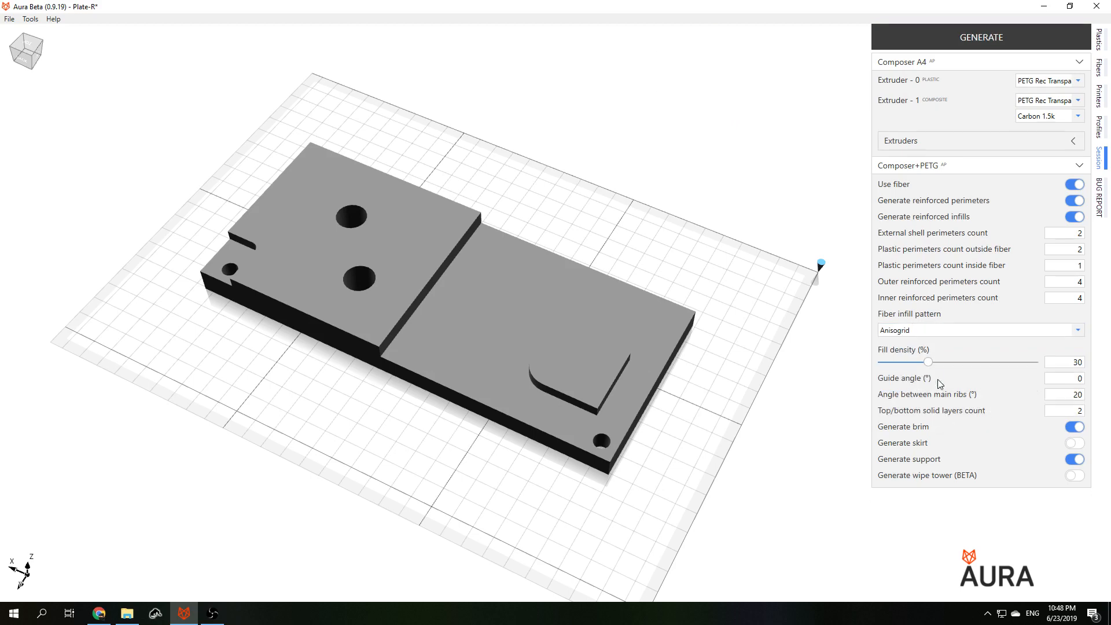
pyautogui.moveTo(938, 379)
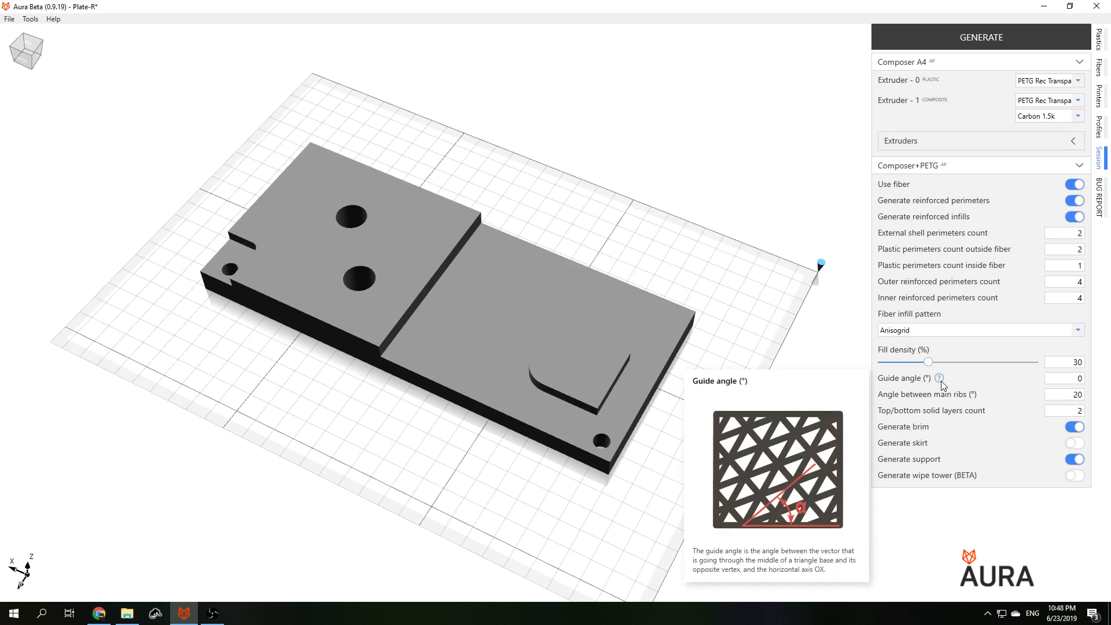
pyautogui.moveTo(986, 395)
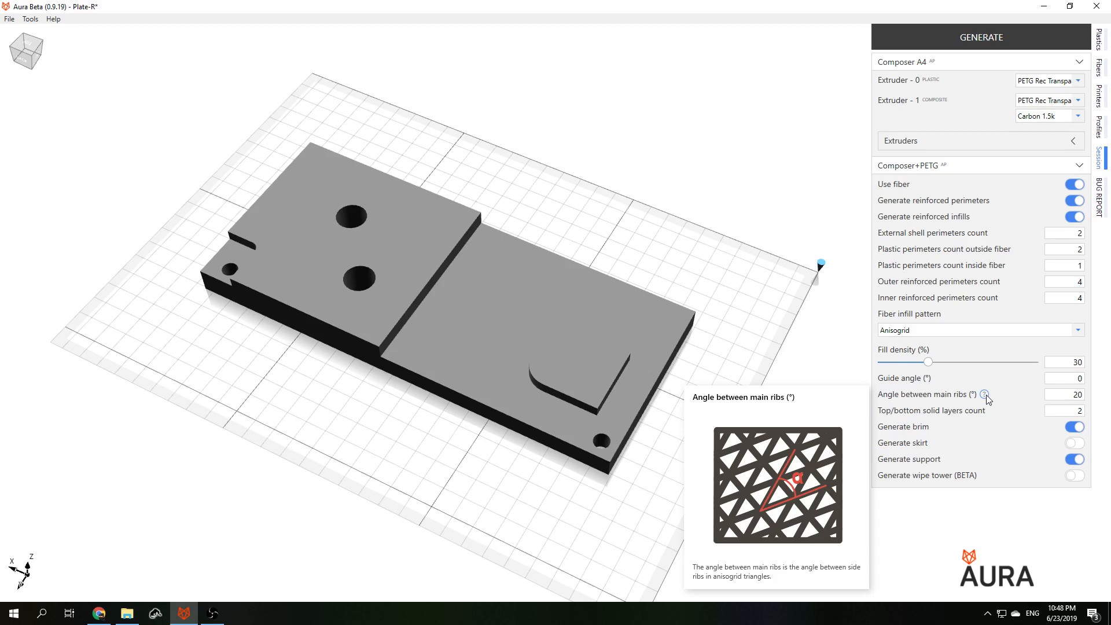
pyautogui.click(1063, 394)
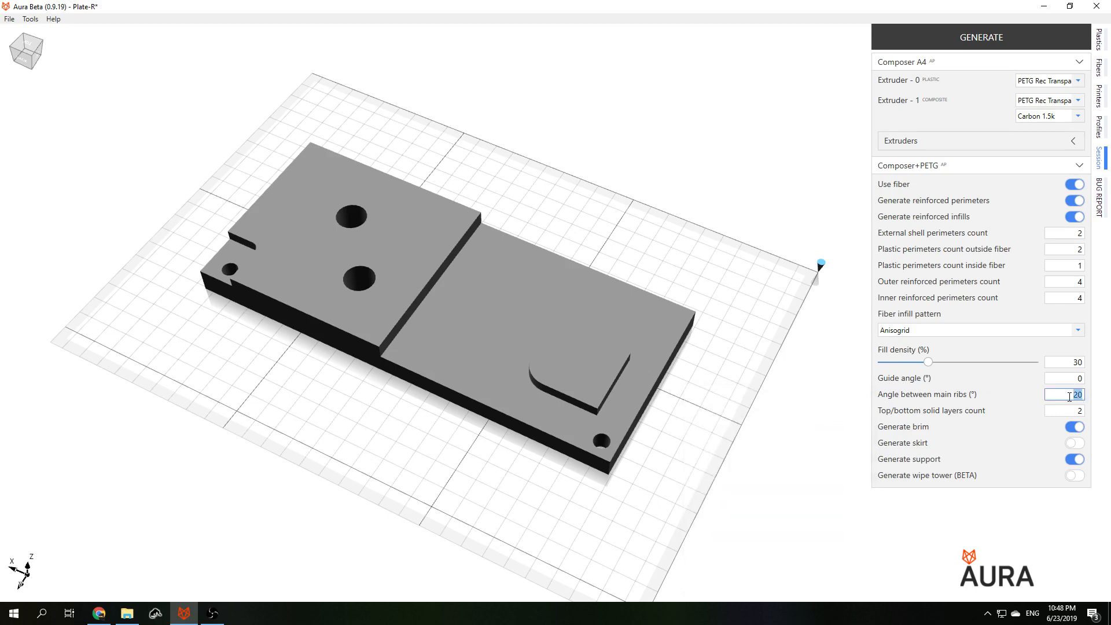
pyautogui.click(1063, 378)
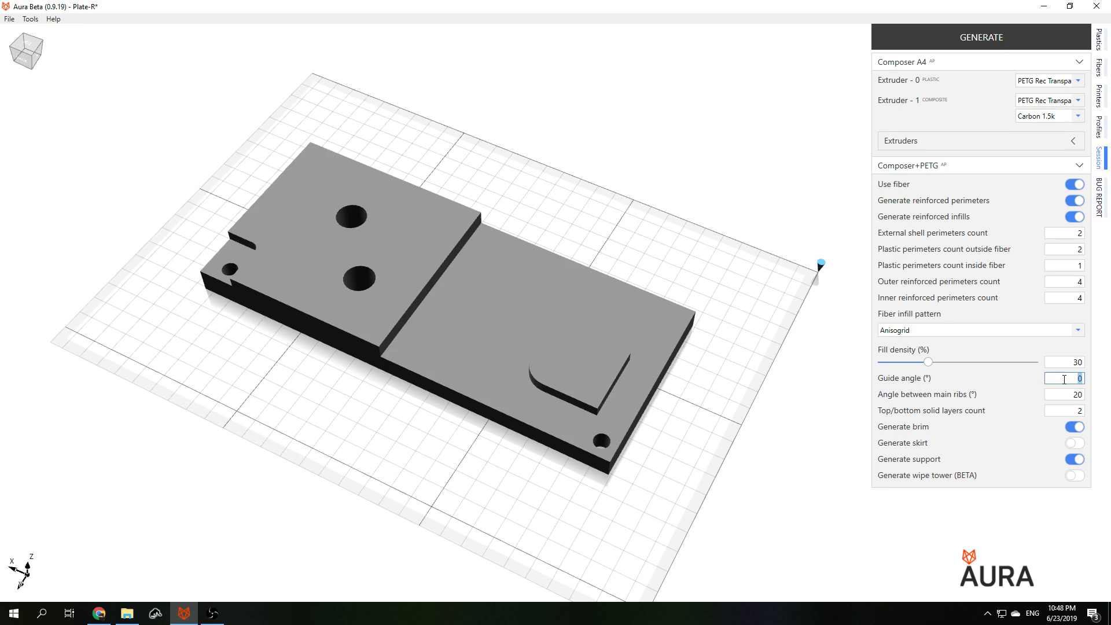
pyautogui.click(982, 37)
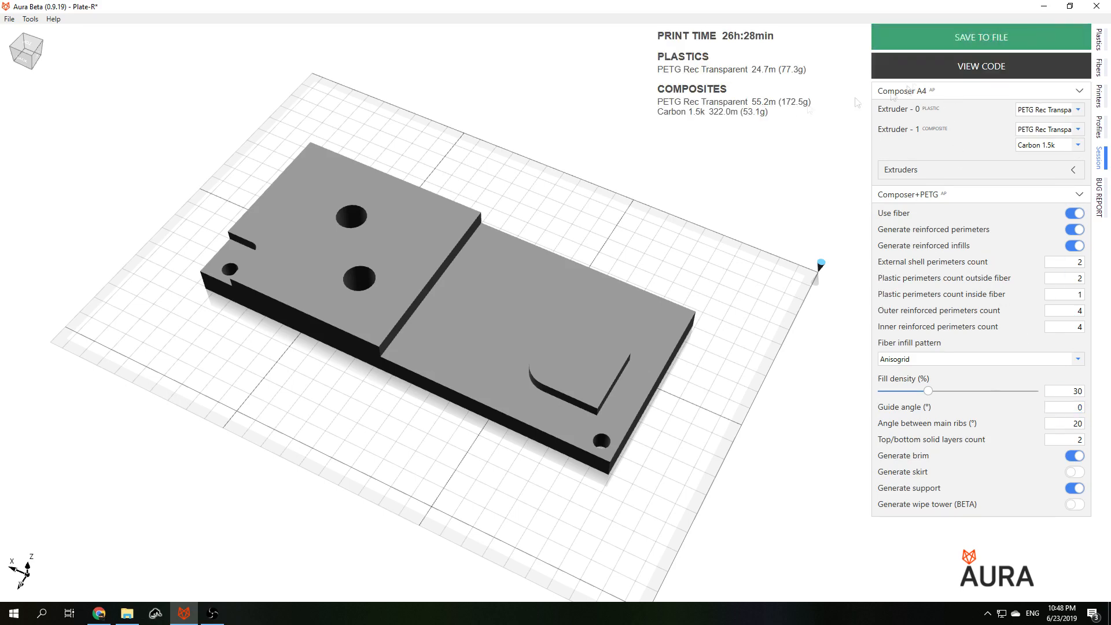
pyautogui.click(982, 66)
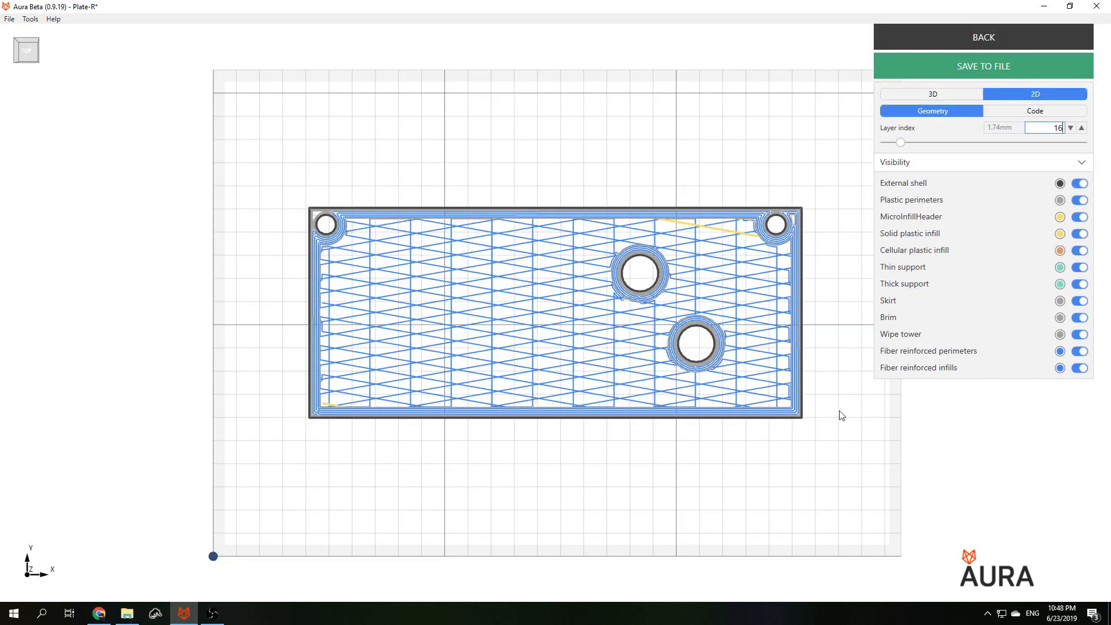
pyautogui.moveTo(873, 314)
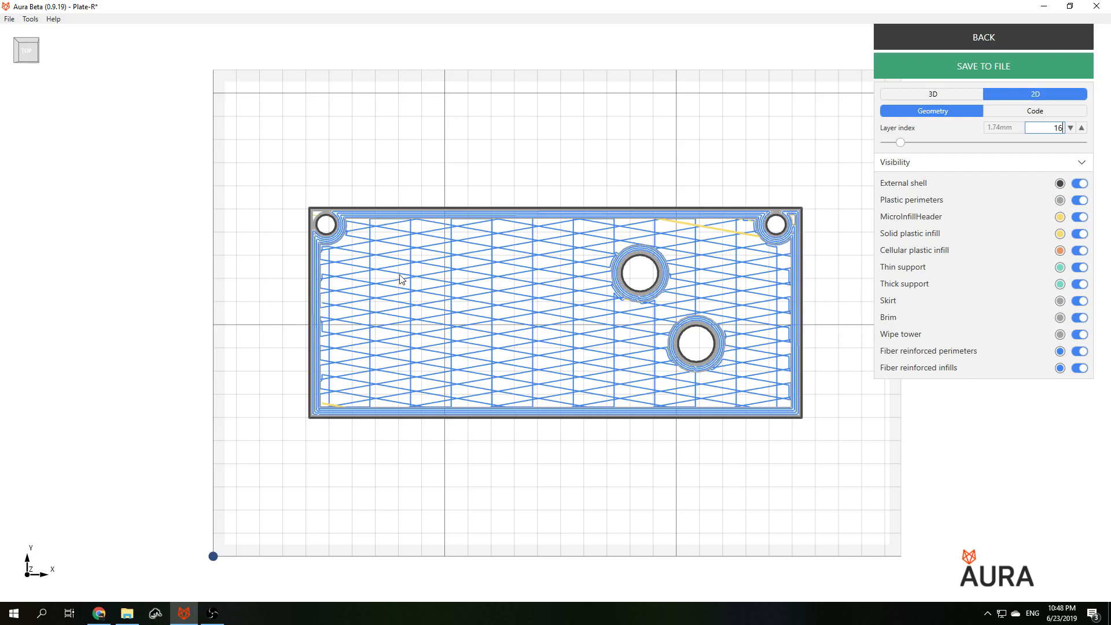
pyautogui.moveTo(297, 201)
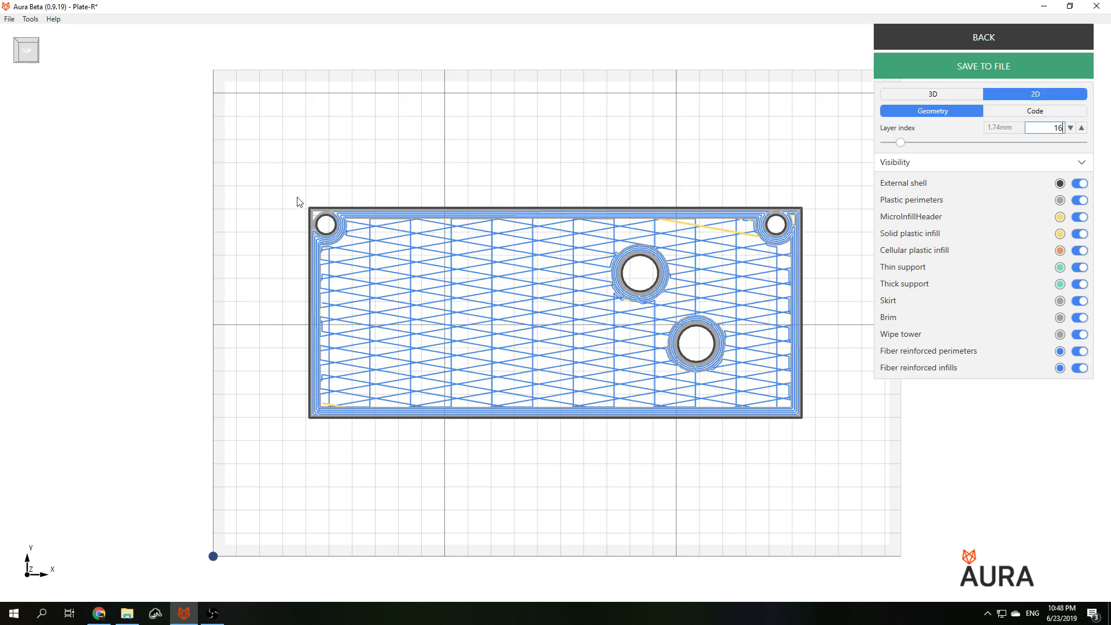
pyautogui.moveTo(281, 421)
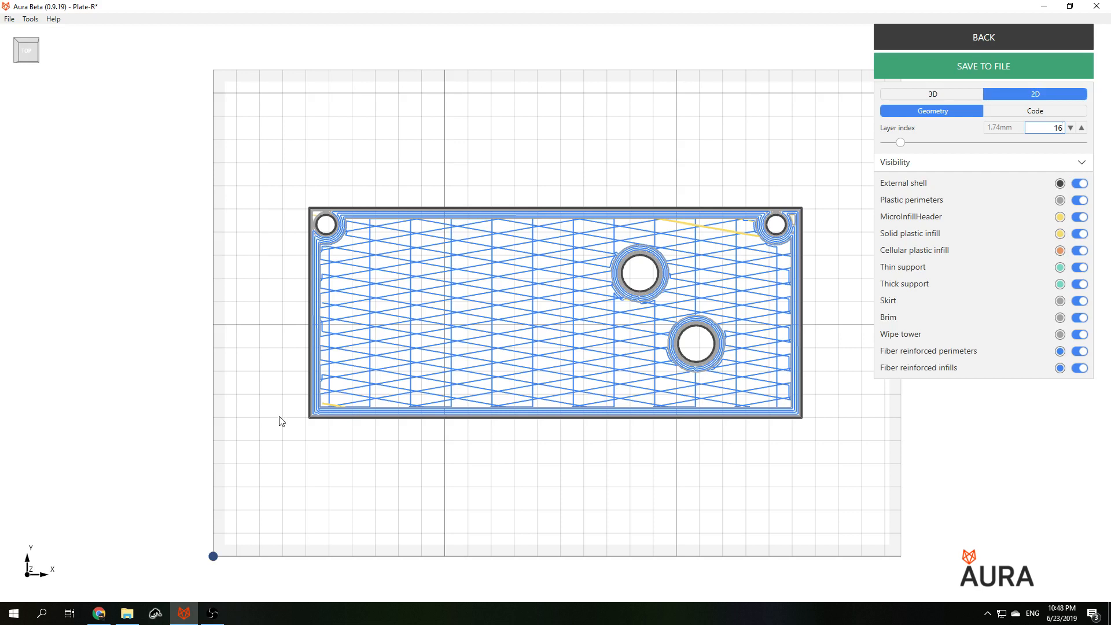
pyautogui.moveTo(554, 202)
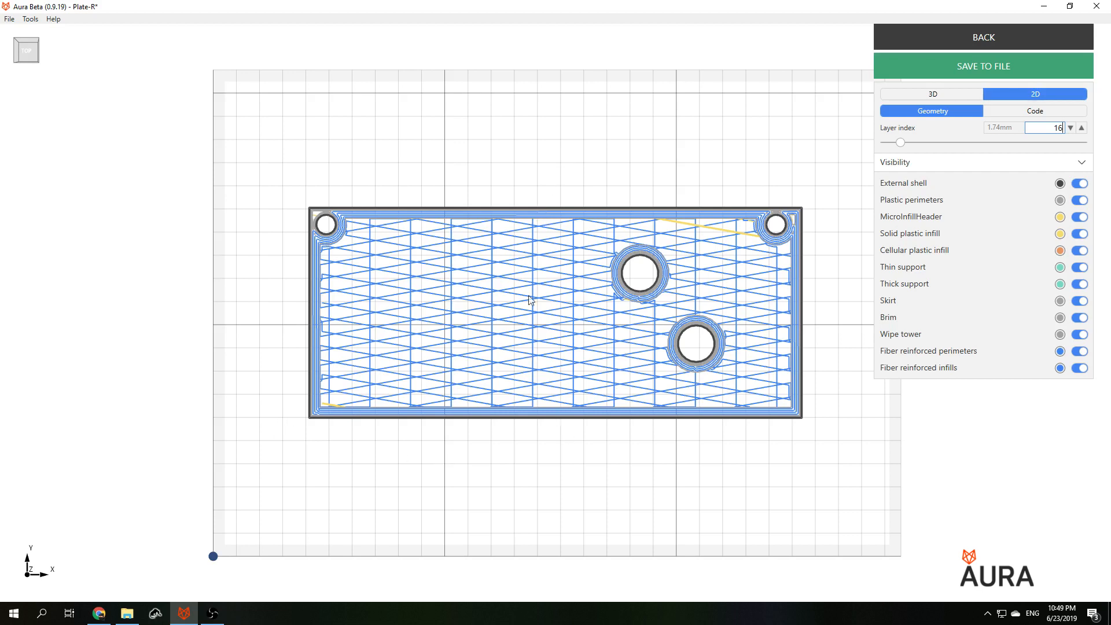
pyautogui.moveTo(525, 432)
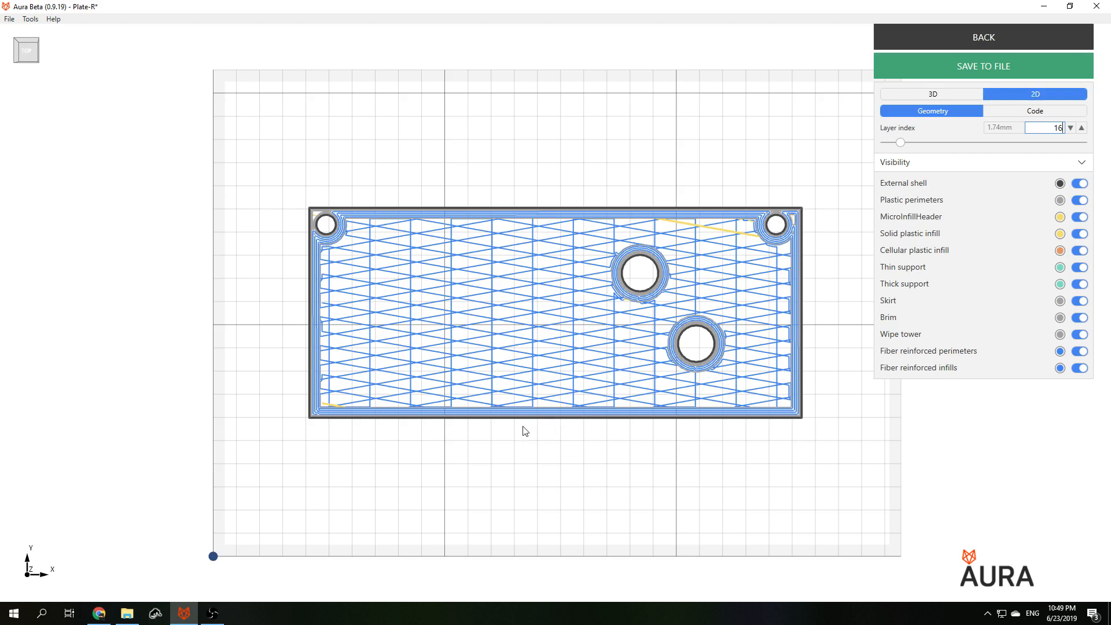
pyautogui.moveTo(340, 316)
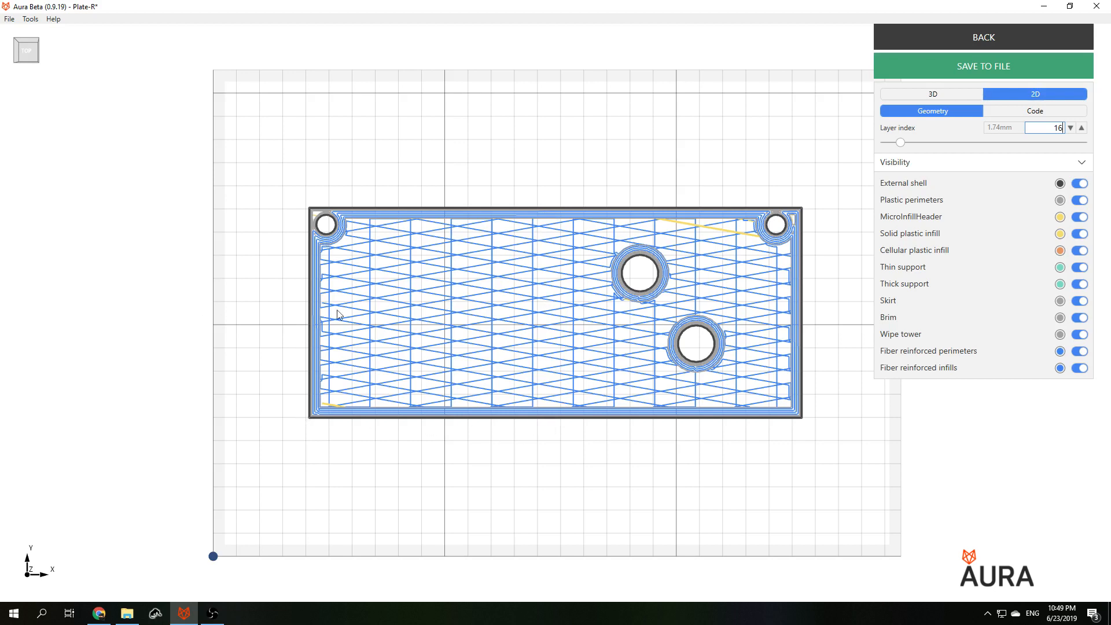
pyautogui.moveTo(795, 307)
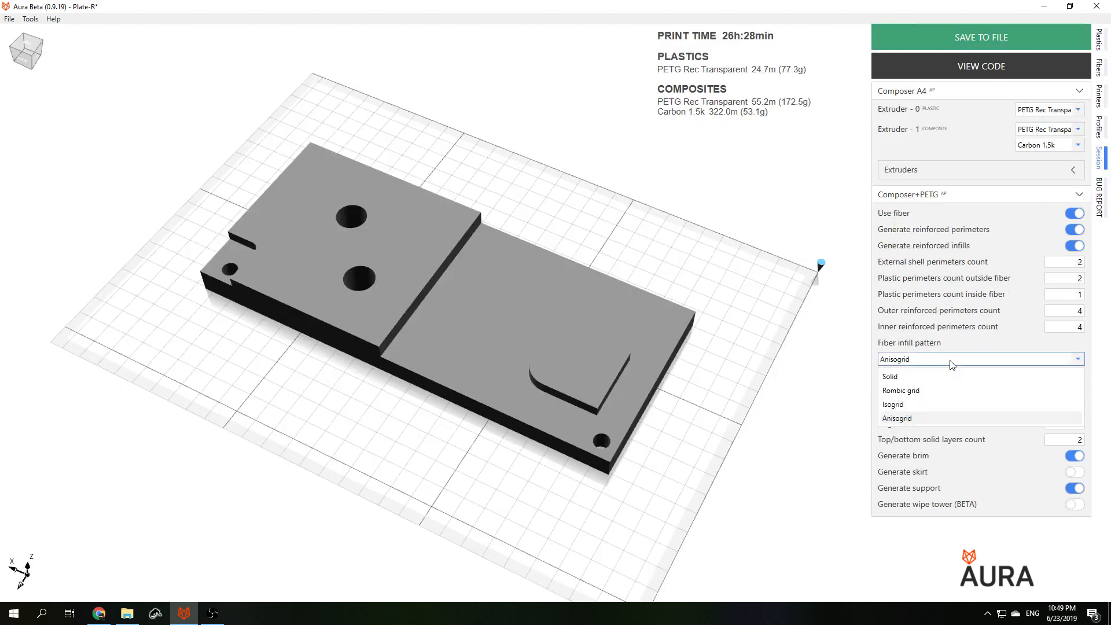
# Step: Reslice with Rombic grid fiber infill using 45° and 135° rib angles
pyautogui.click(900, 391)
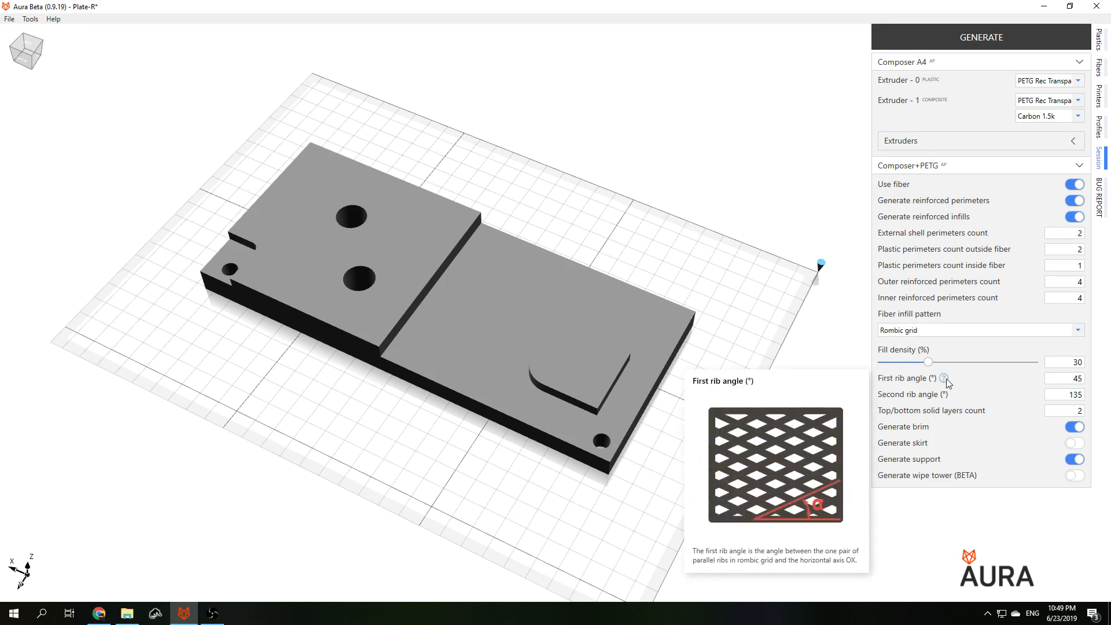
pyautogui.moveTo(956, 395)
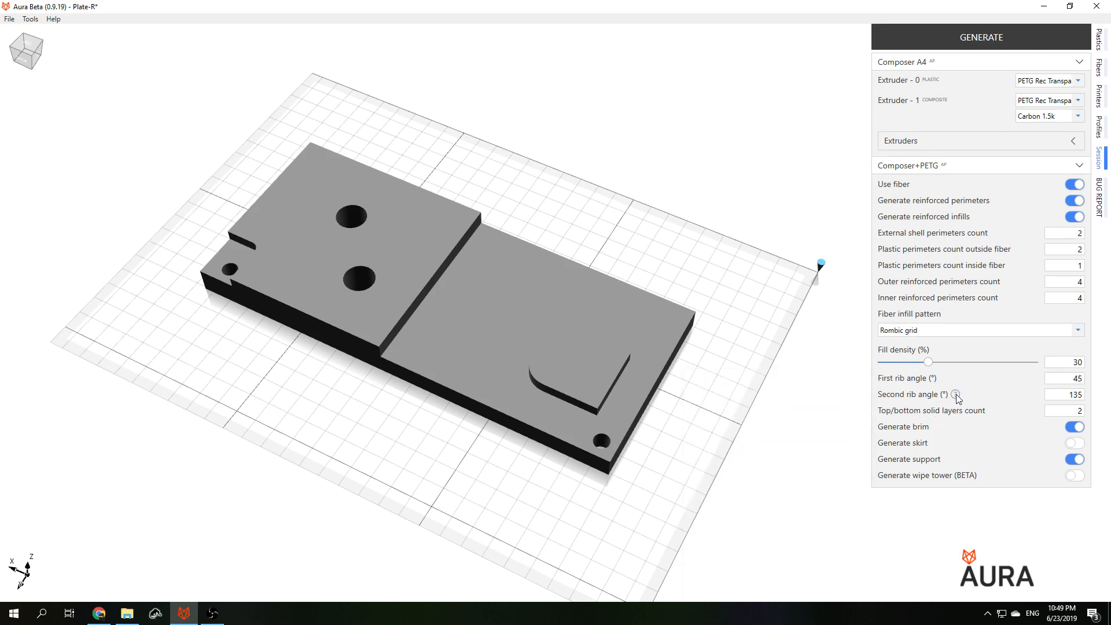
pyautogui.click(1064, 378)
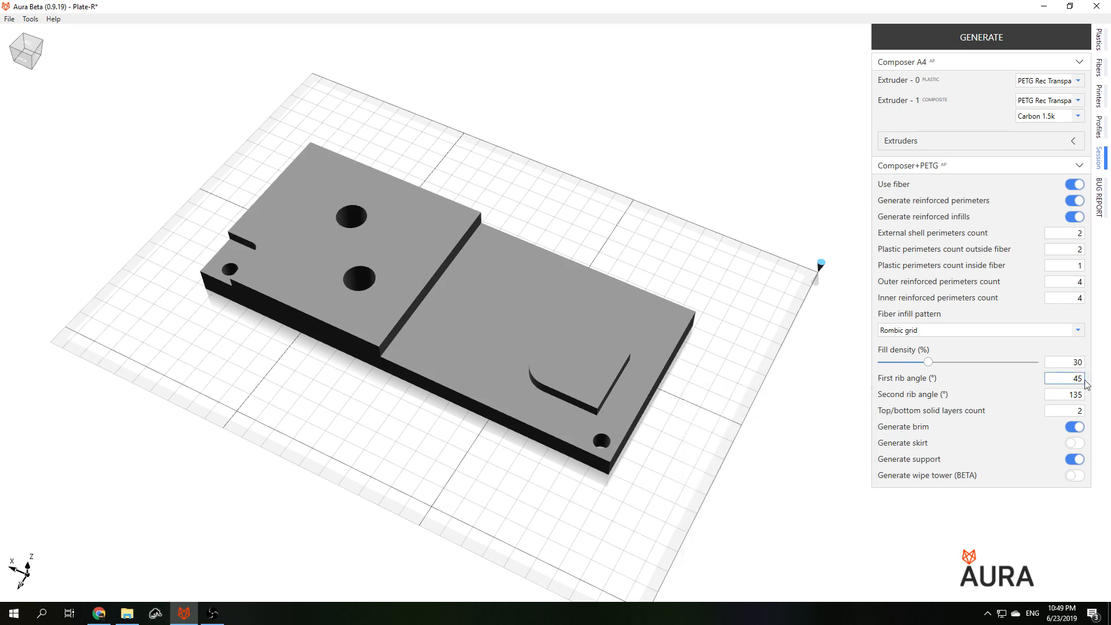
pyautogui.click(981, 38)
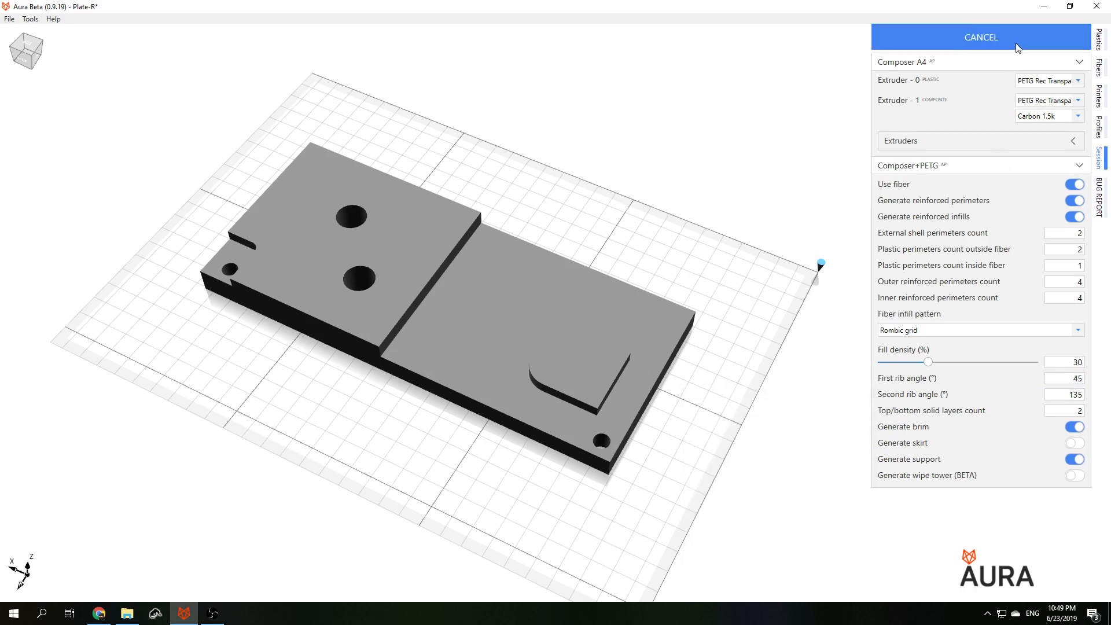
pyautogui.moveTo(816, 129)
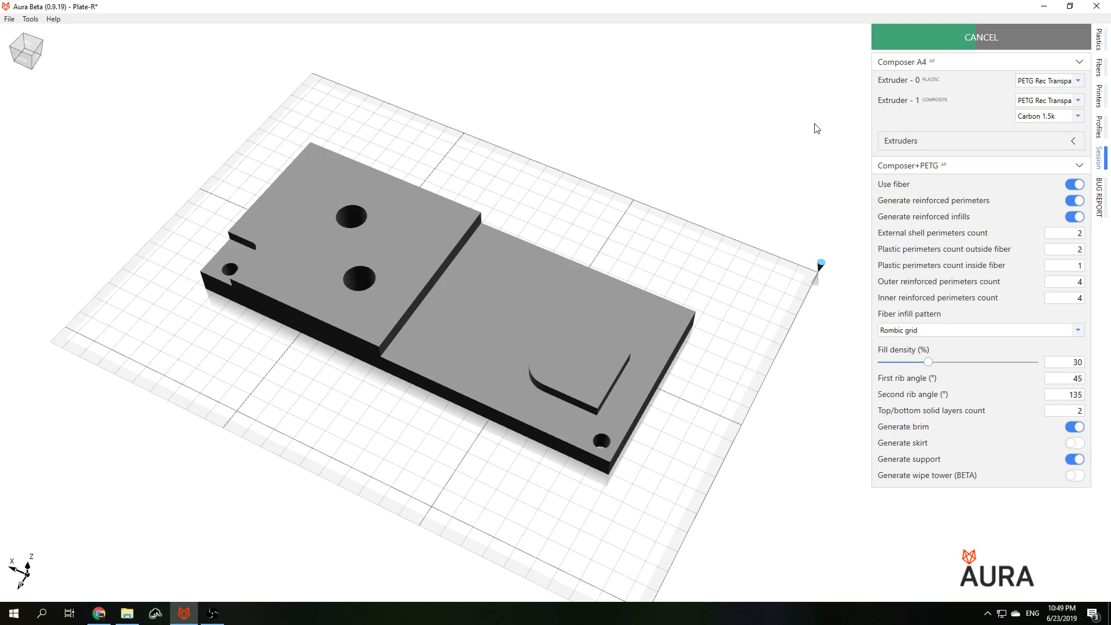
pyautogui.click(981, 37)
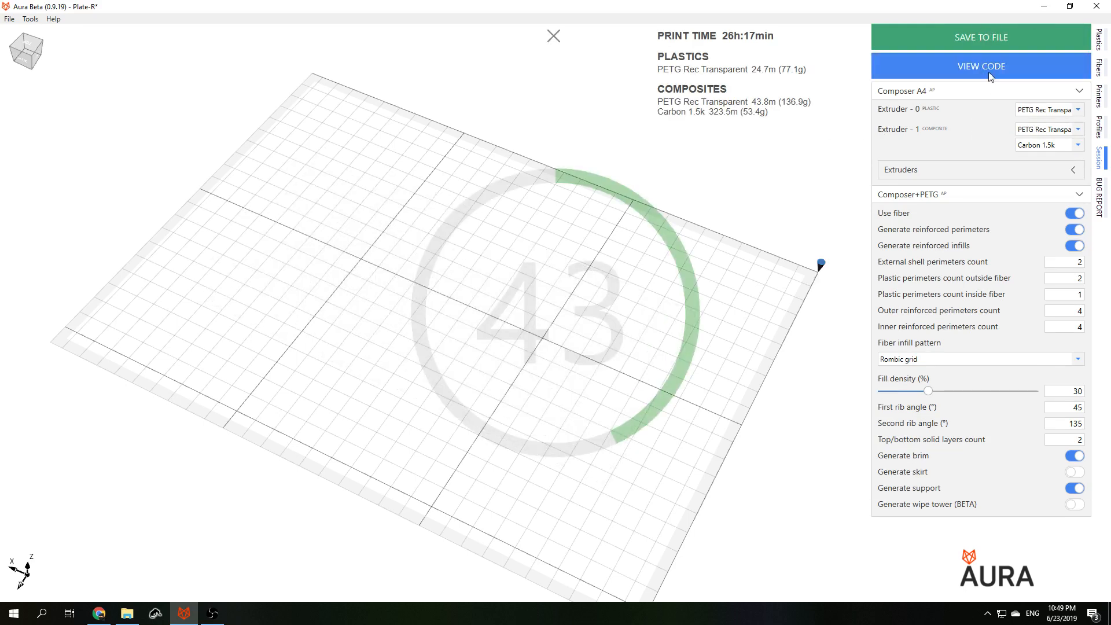
# Step: Preview layer 16 of the Rombic grid slice showing the diamond fiber lattice
pyautogui.click(980, 66)
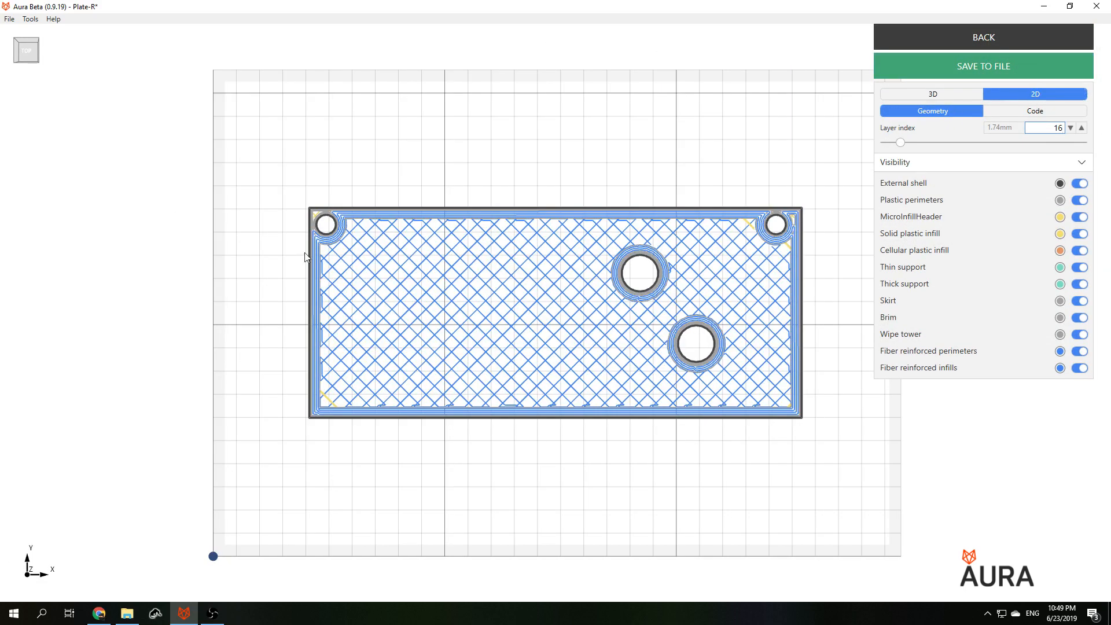
pyautogui.moveTo(359, 409)
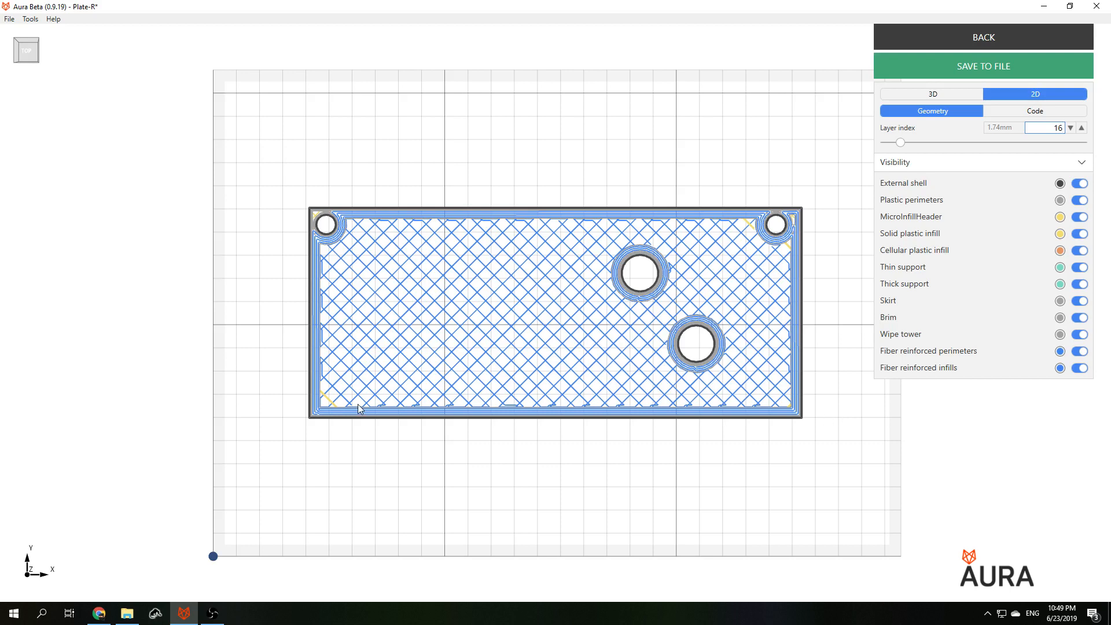
pyautogui.moveTo(337, 258)
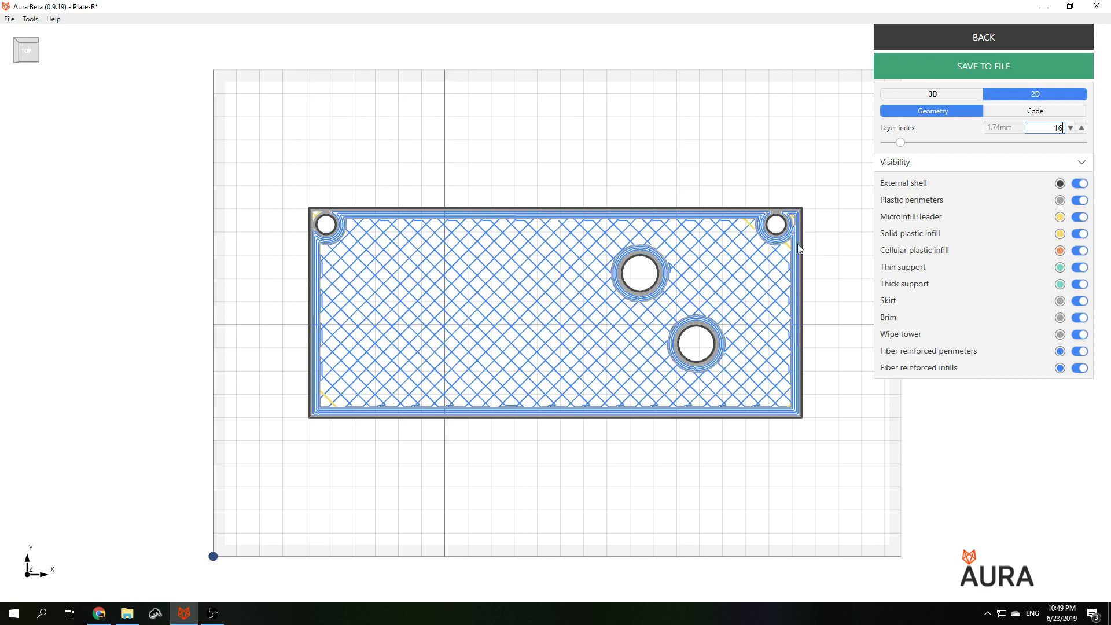
pyautogui.moveTo(800, 459)
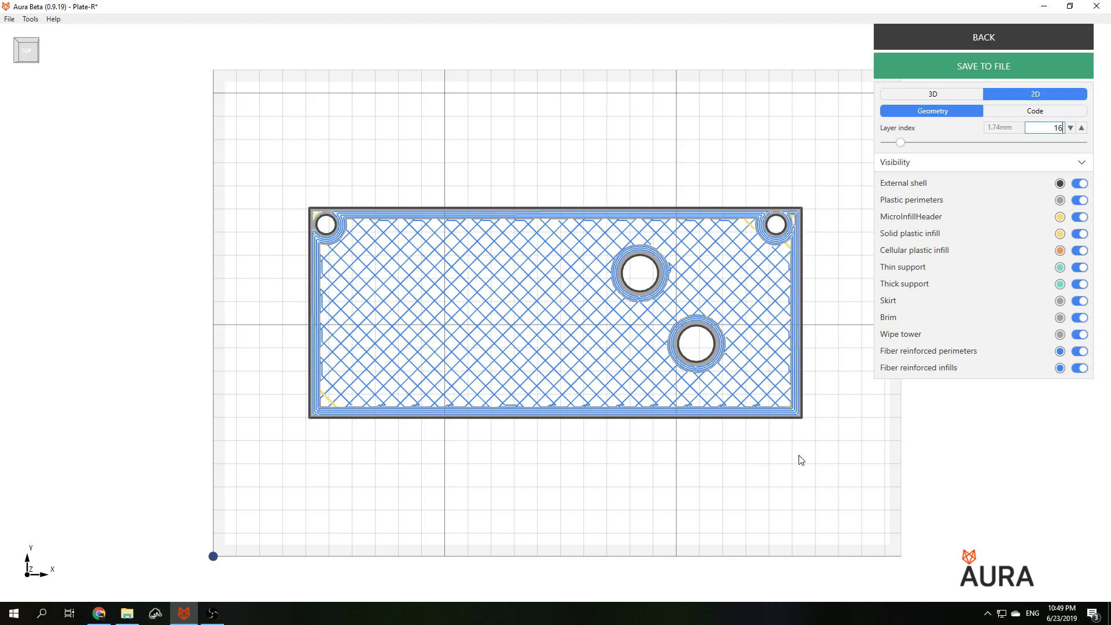
pyautogui.moveTo(795, 462)
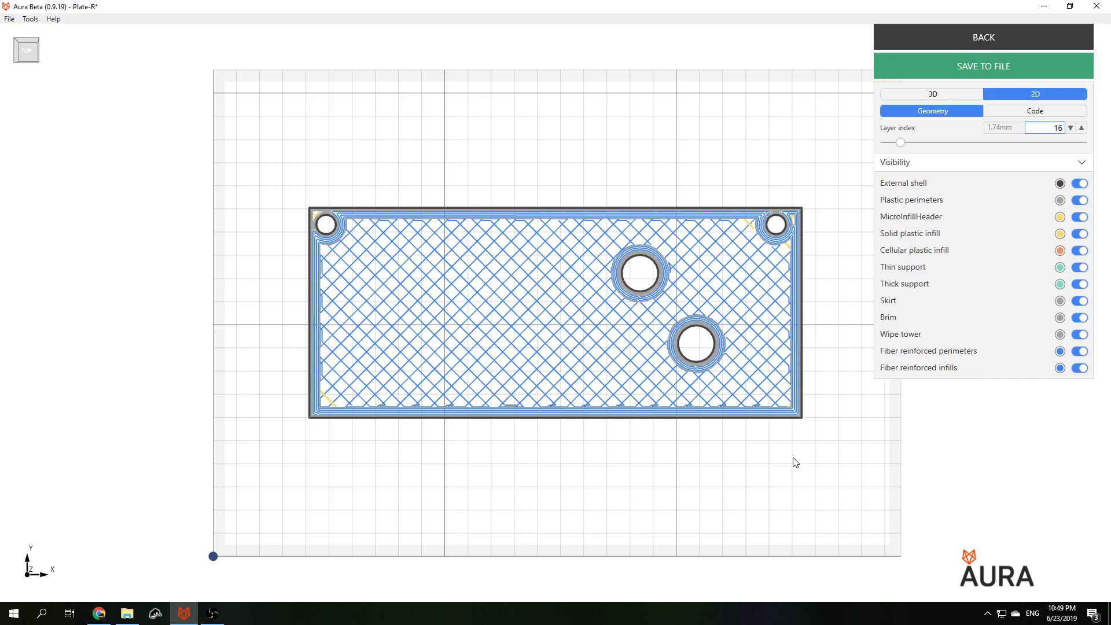
pyautogui.moveTo(334, 407)
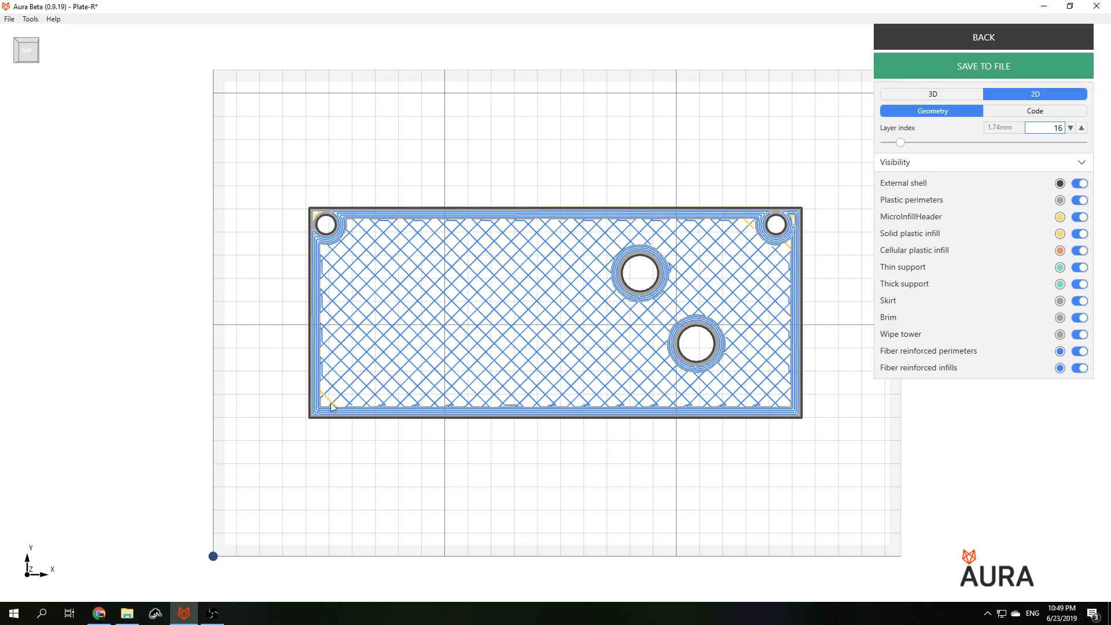
pyautogui.moveTo(831, 423)
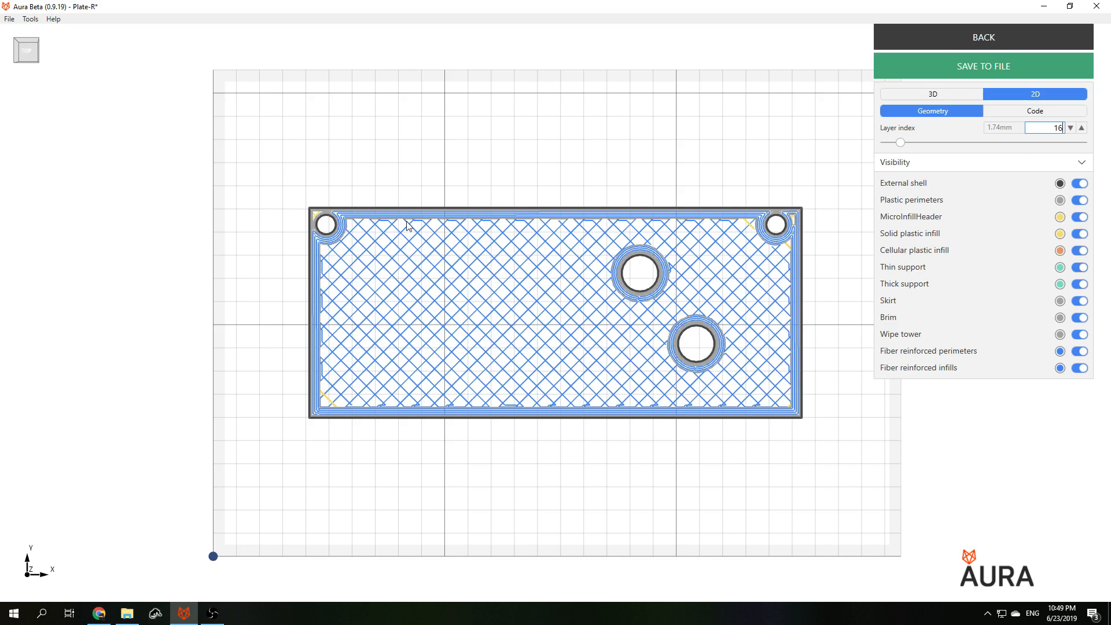
pyautogui.moveTo(421, 231)
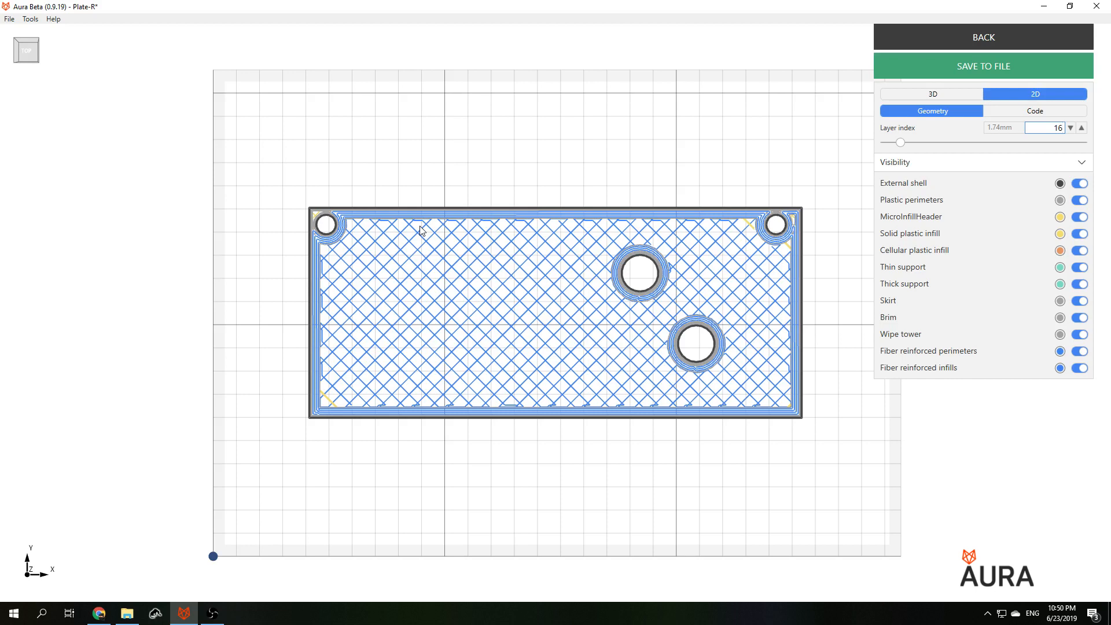
pyautogui.click(1042, 128)
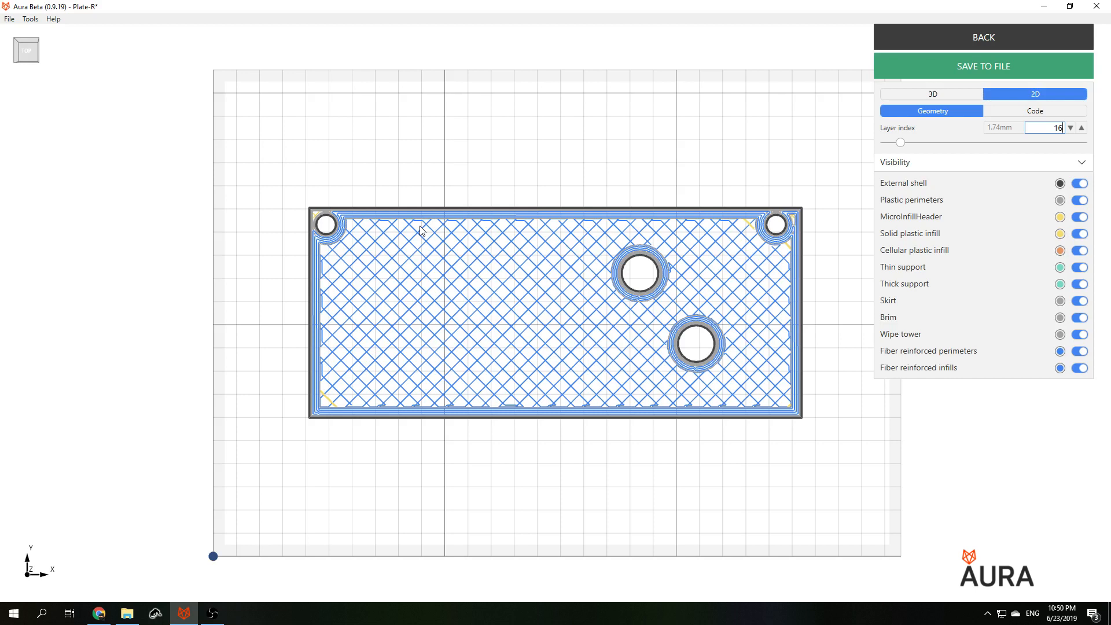